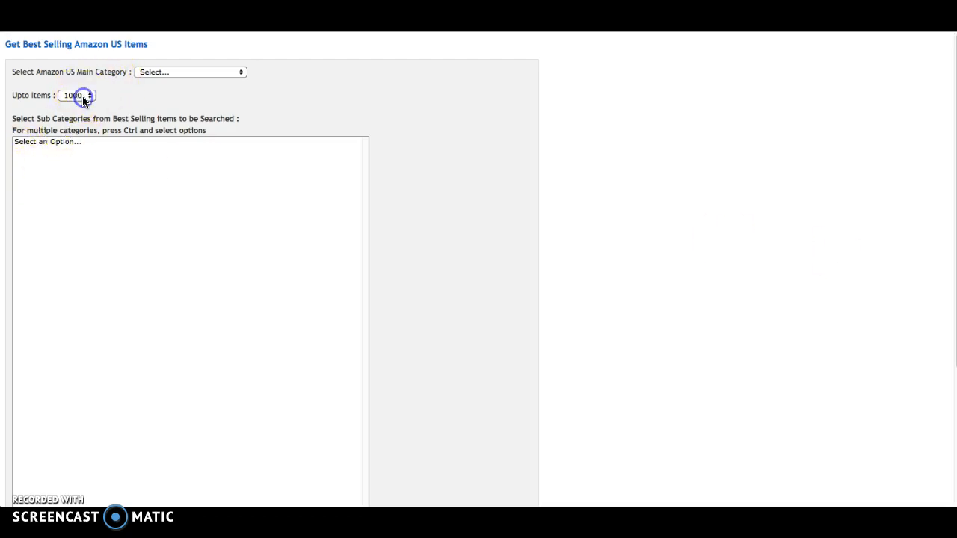
- Set the item limit to 3000 and choose Health & Personal Care as the main category
{"action": "left_click", "coordinate": [76, 95]}
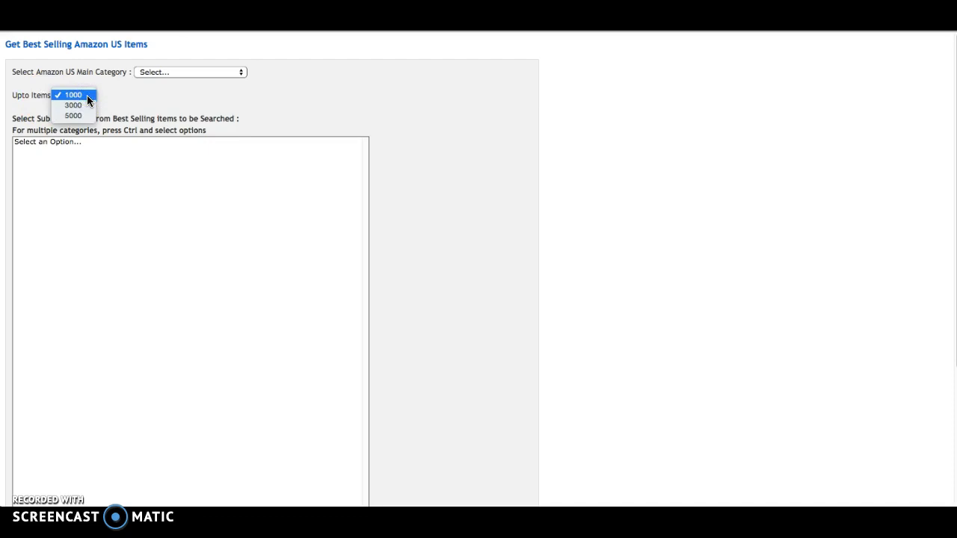
{"action": "mouse_move", "coordinate": [73, 95]}
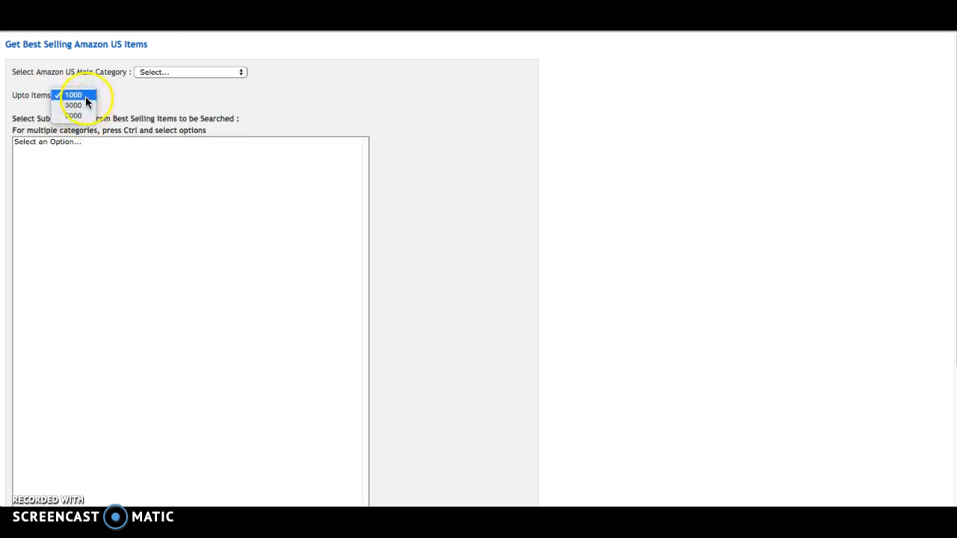
{"action": "left_click", "coordinate": [73, 105]}
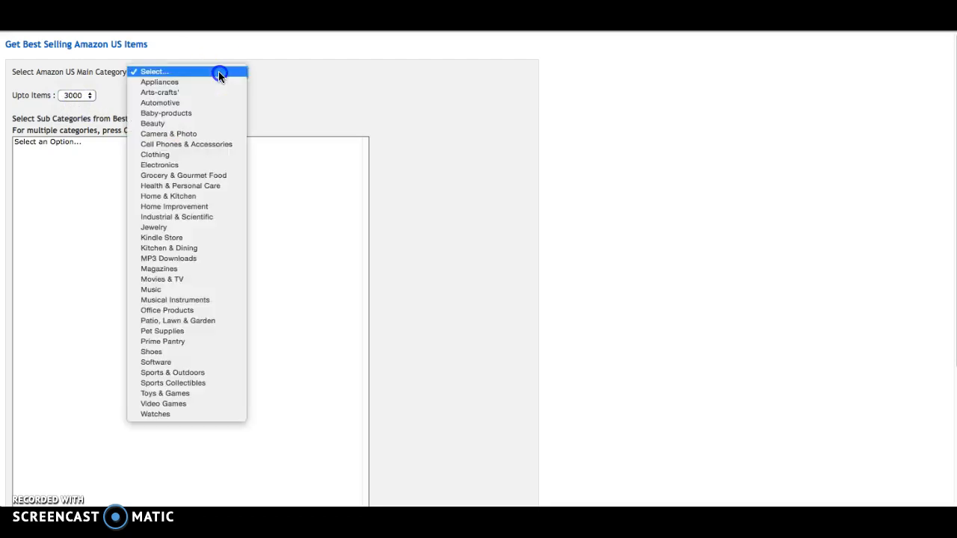
{"action": "mouse_move", "coordinate": [186, 268]}
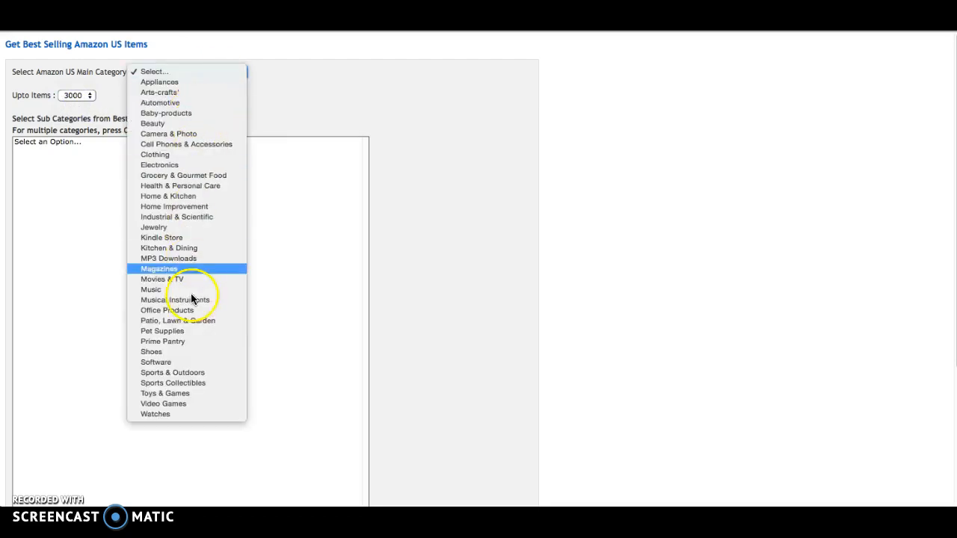
{"action": "mouse_move", "coordinate": [195, 272]}
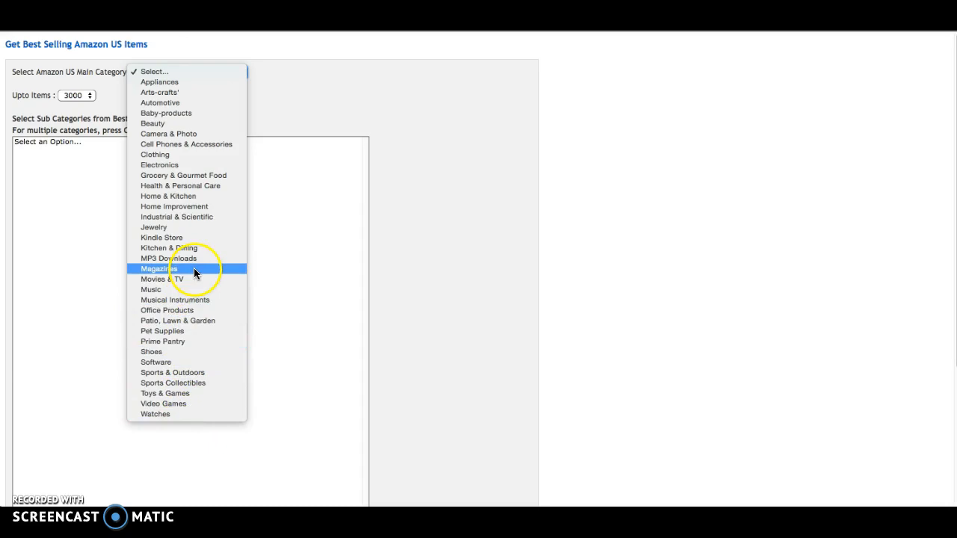
{"action": "mouse_move", "coordinate": [187, 258]}
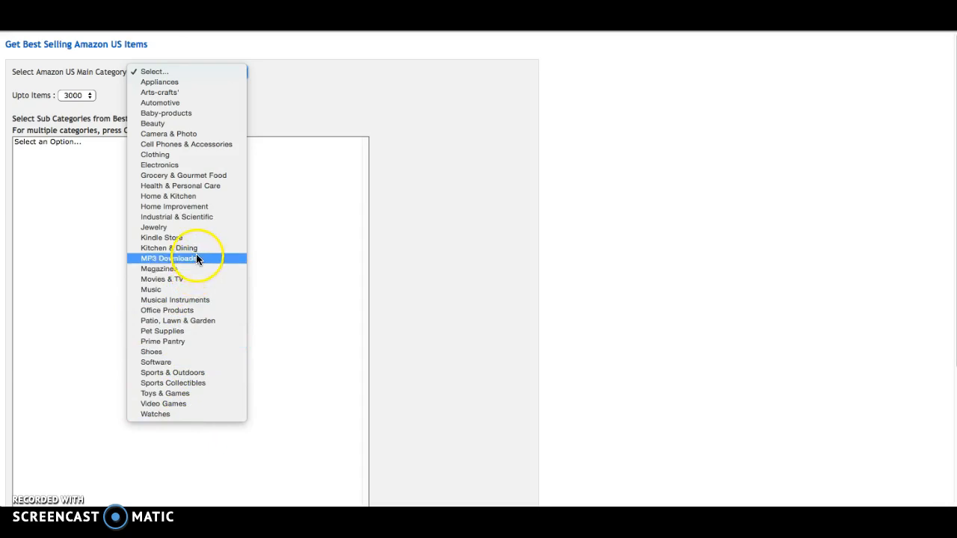
{"action": "mouse_move", "coordinate": [160, 102]}
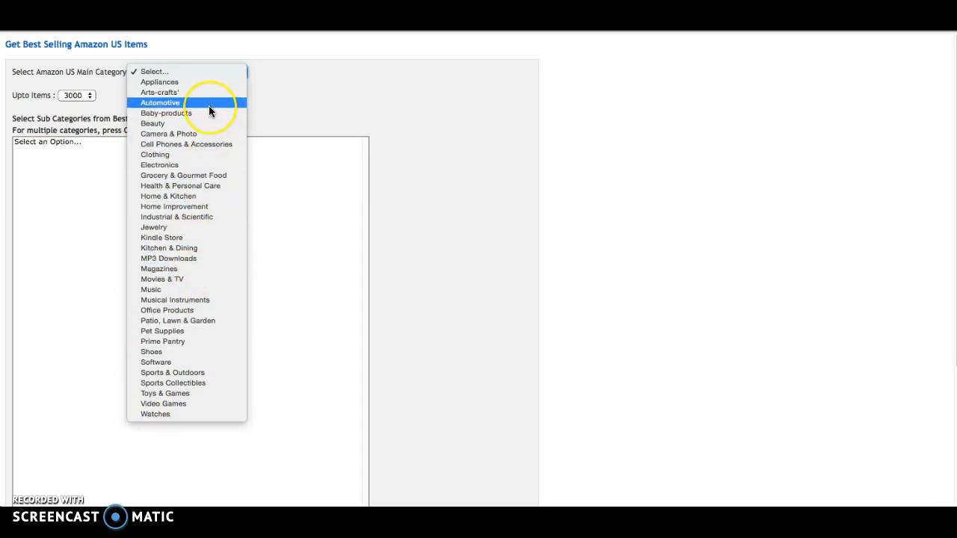
{"action": "mouse_move", "coordinate": [209, 165]}
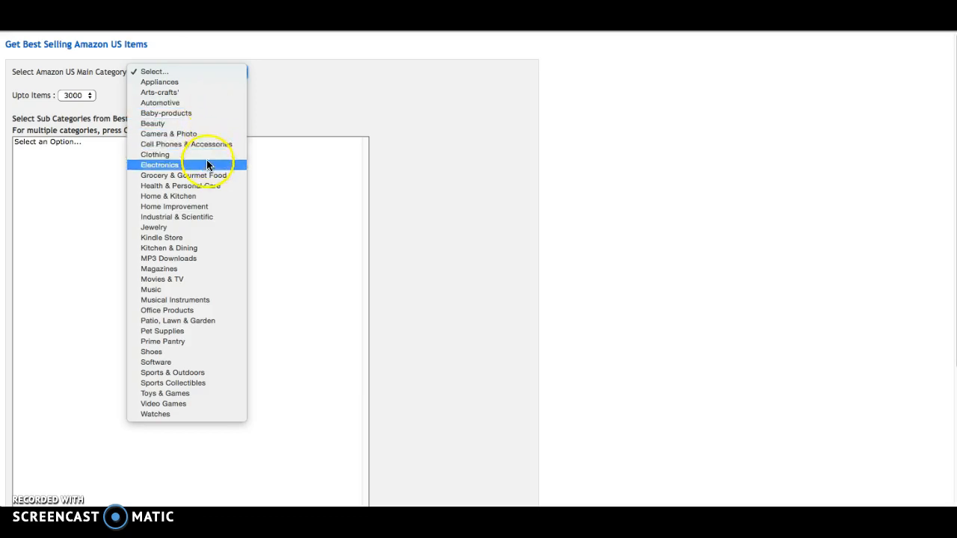
{"action": "left_click", "coordinate": [185, 185]}
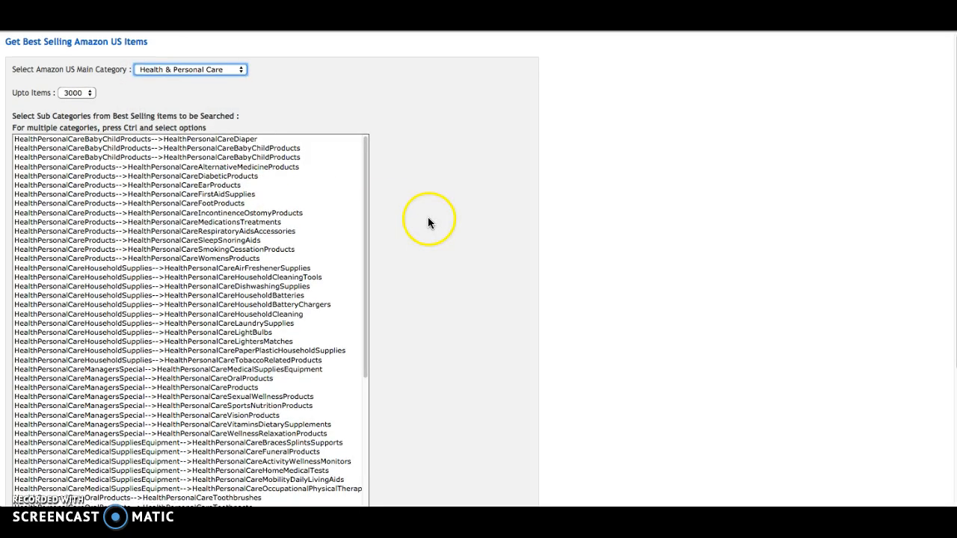
- Try several sub-categories, ending with only HealthPersonalCareIncontinenceOstomyProducts selected
{"action": "scroll", "scroll_direction": "down", "scroll_amount": 3}
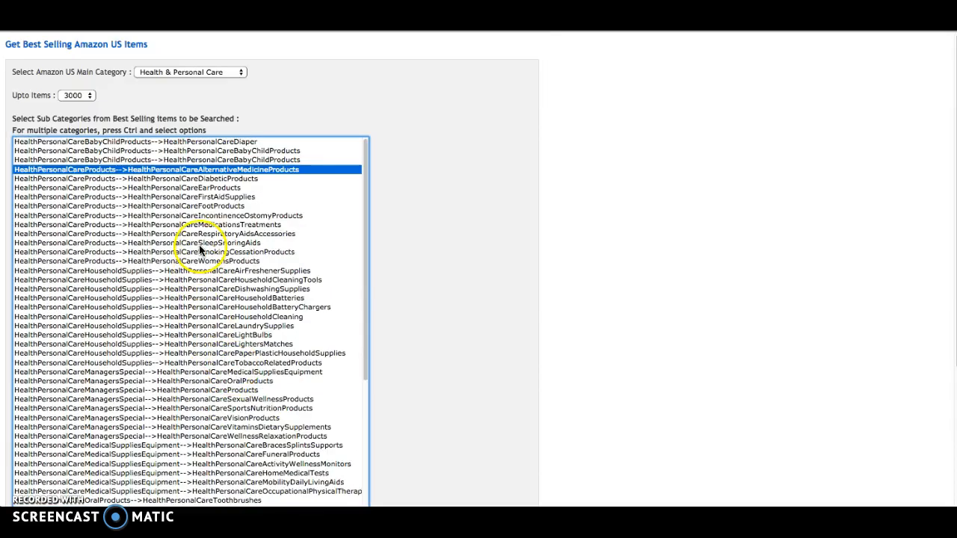
{"action": "left_click", "coordinate": [210, 325]}
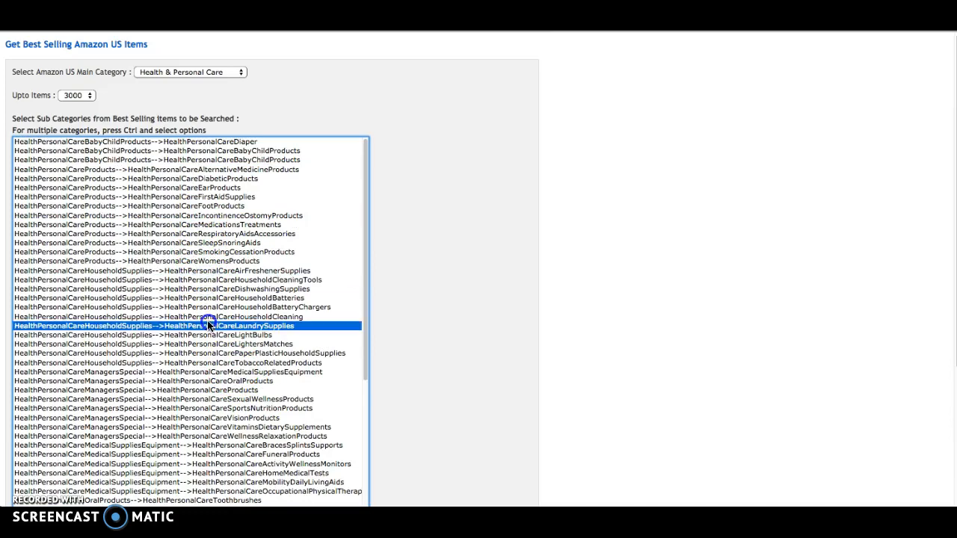
{"action": "left_click", "coordinate": [180, 279]}
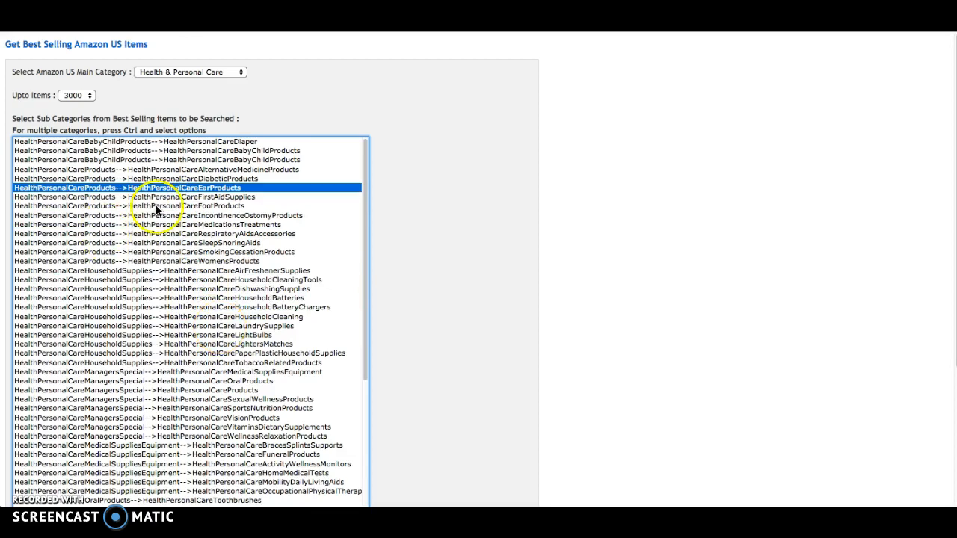
{"action": "left_click", "coordinate": [184, 224]}
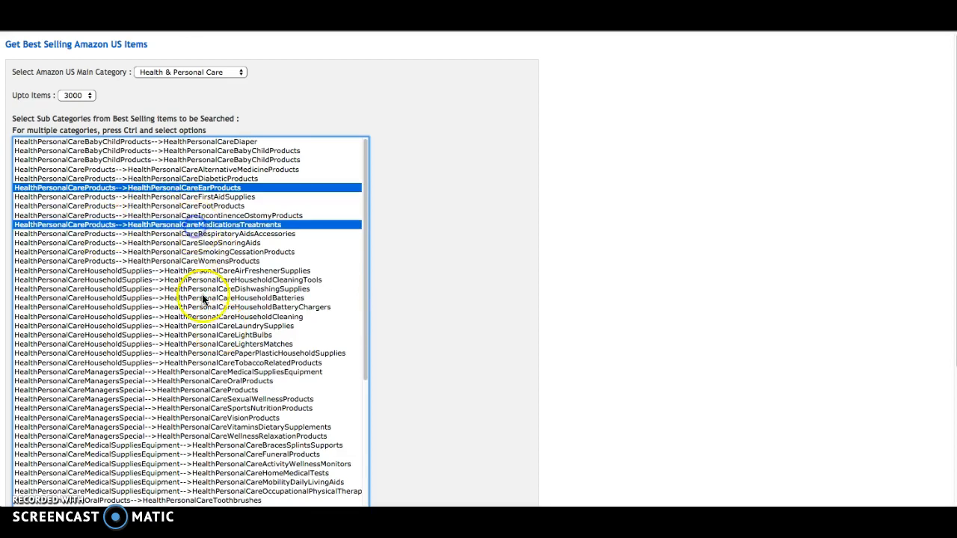
{"action": "left_click", "coordinate": [217, 279]}
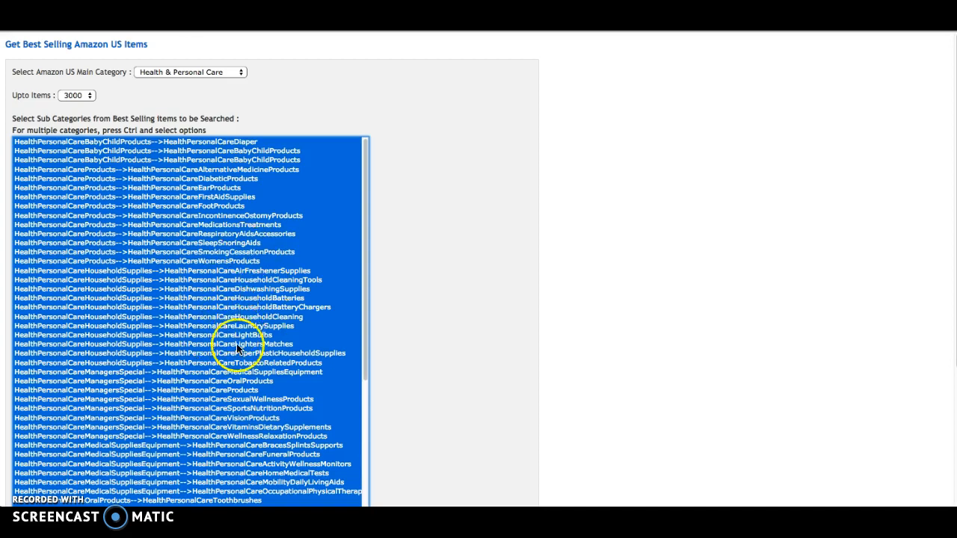
{"action": "mouse_move", "coordinate": [189, 256]}
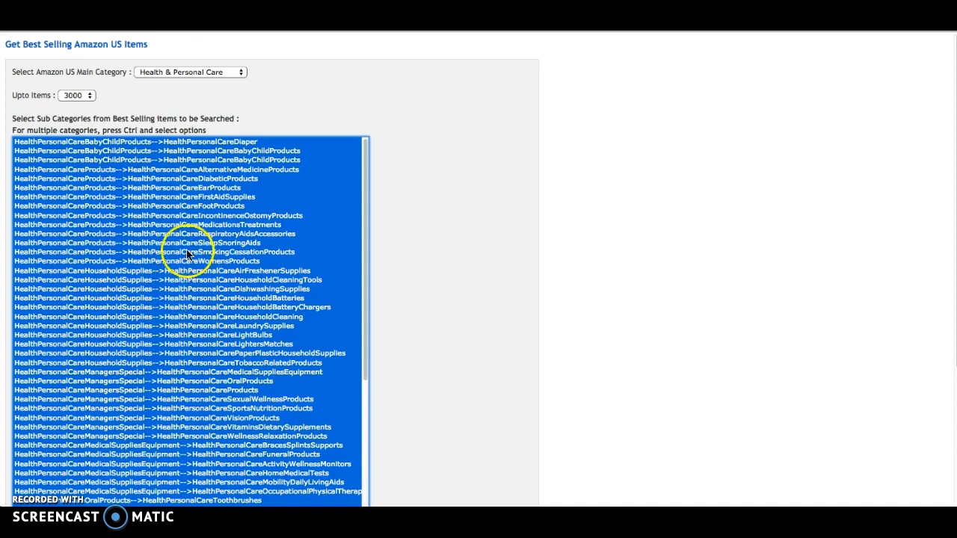
{"action": "mouse_move", "coordinate": [178, 298]}
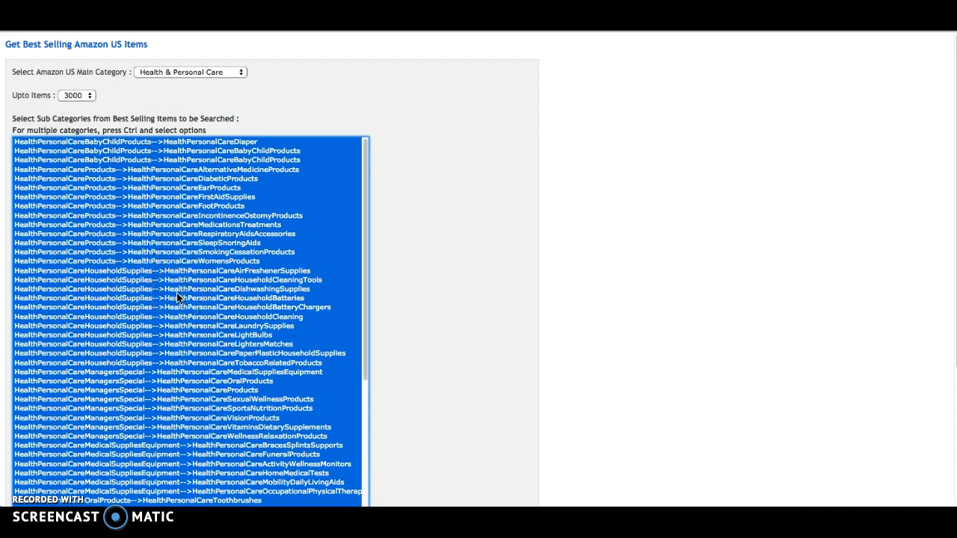
{"action": "left_click", "coordinate": [162, 298]}
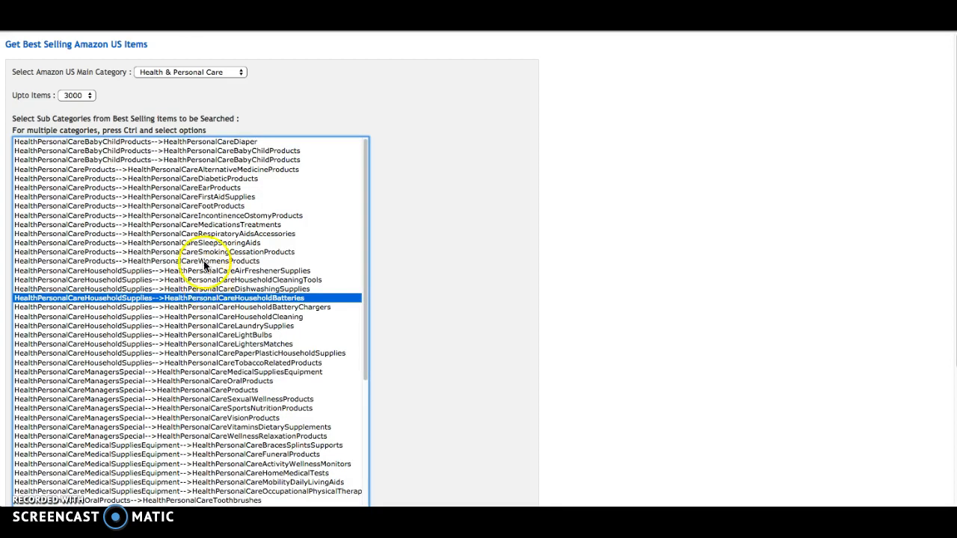
{"action": "left_click", "coordinate": [217, 215]}
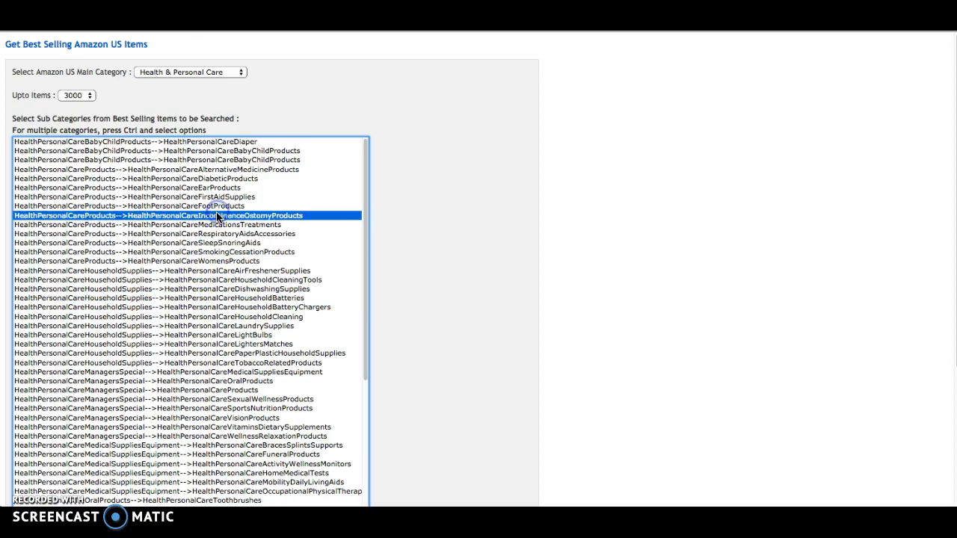
{"action": "mouse_move", "coordinate": [191, 278]}
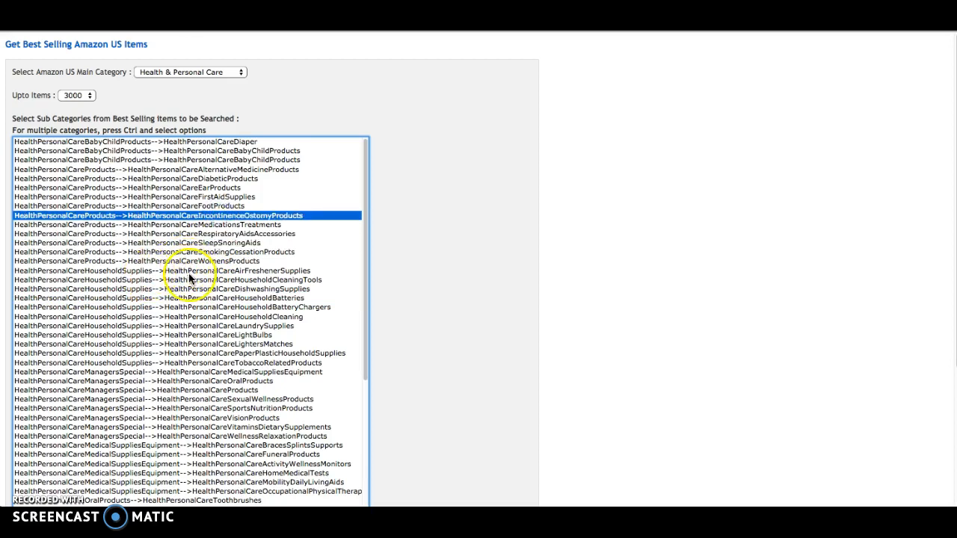
{"action": "mouse_move", "coordinate": [235, 321]}
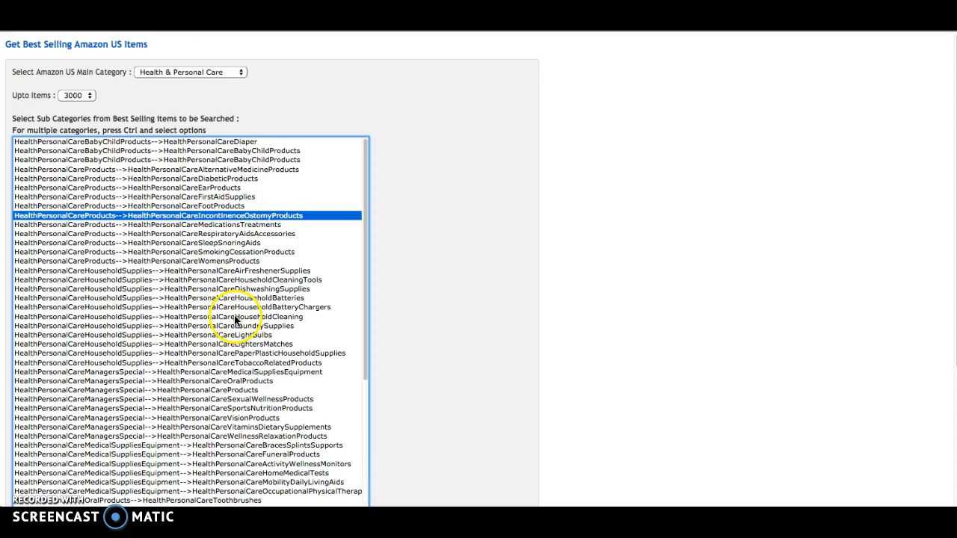
{"action": "mouse_move", "coordinate": [198, 370]}
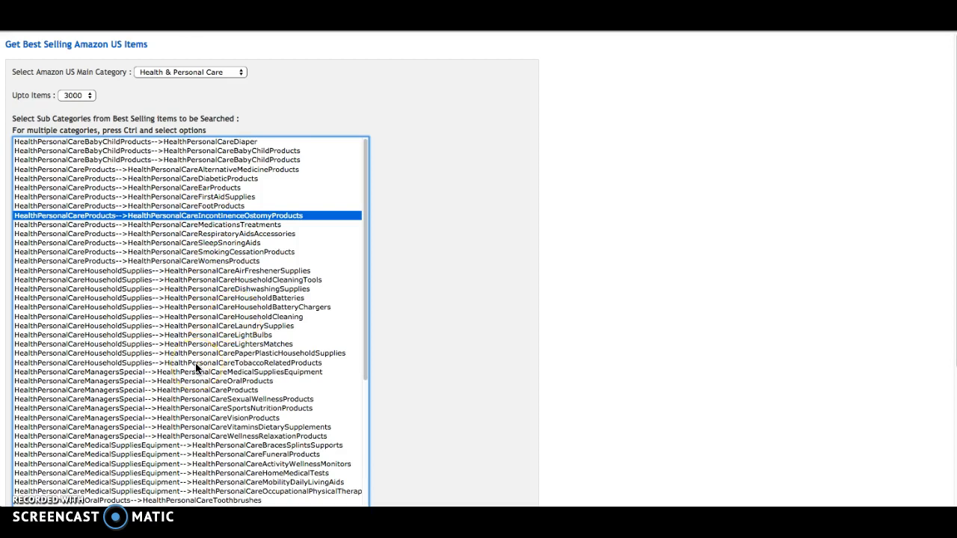
{"action": "mouse_move", "coordinate": [217, 417]}
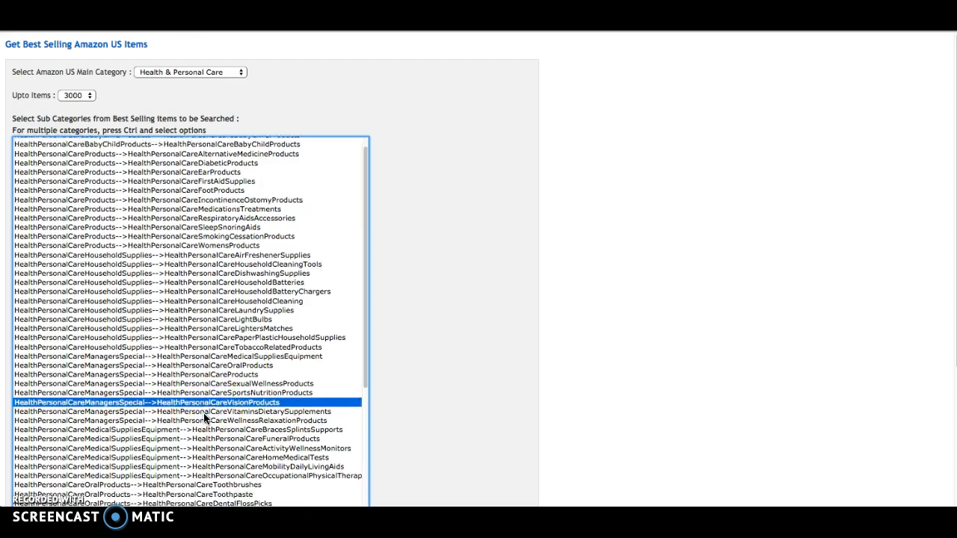
- Scroll the sub-category list to reach HealthPersonalCareProducts-->HealthPersonalCareHairShampoo
{"action": "scroll", "scroll_direction": "down", "scroll_amount": 3}
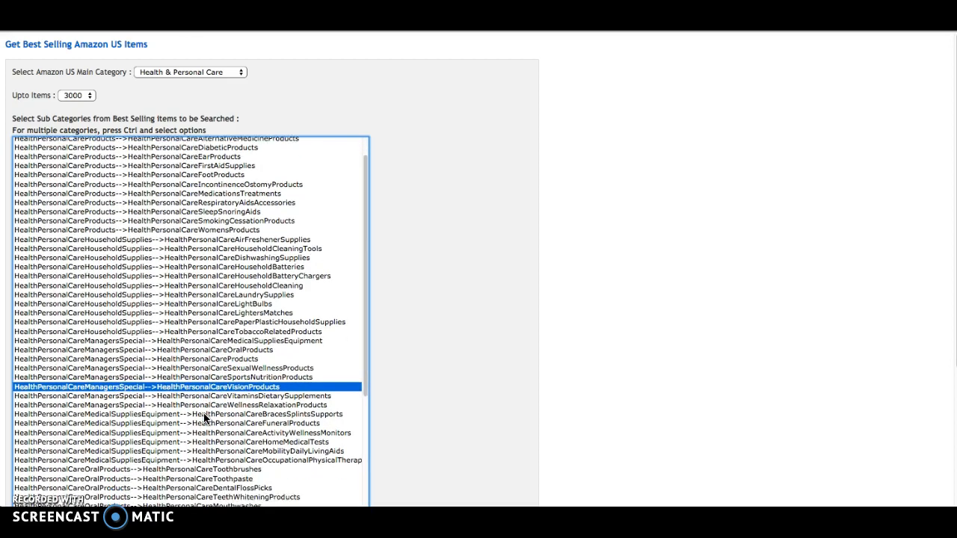
{"action": "scroll", "scroll_direction": "down", "scroll_amount": 3}
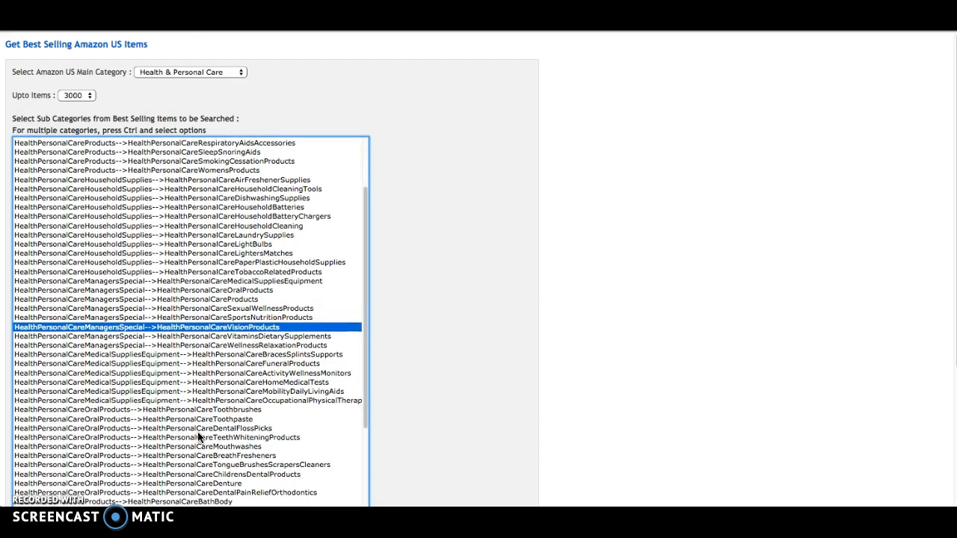
{"action": "scroll", "scroll_direction": "down", "scroll_amount": 3}
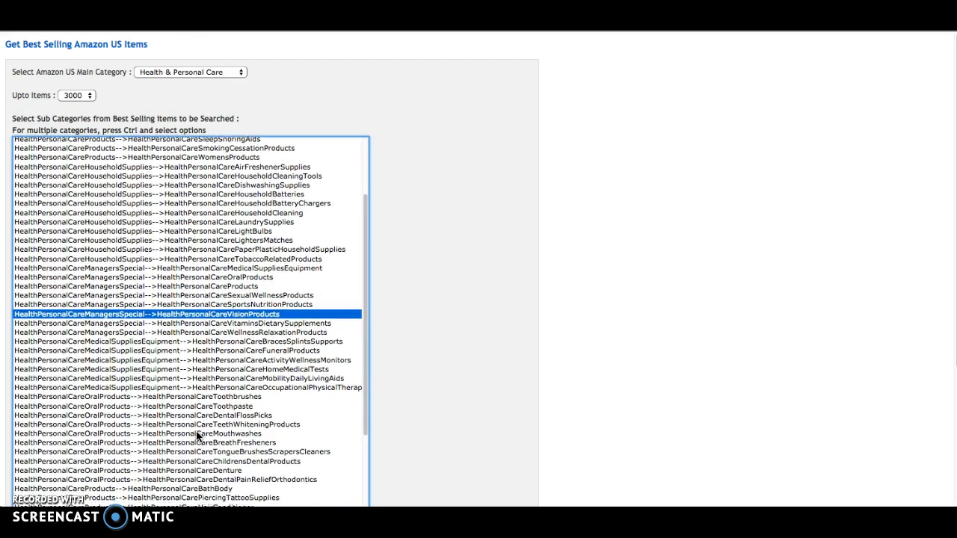
{"action": "scroll", "scroll_direction": "down", "scroll_amount": 3}
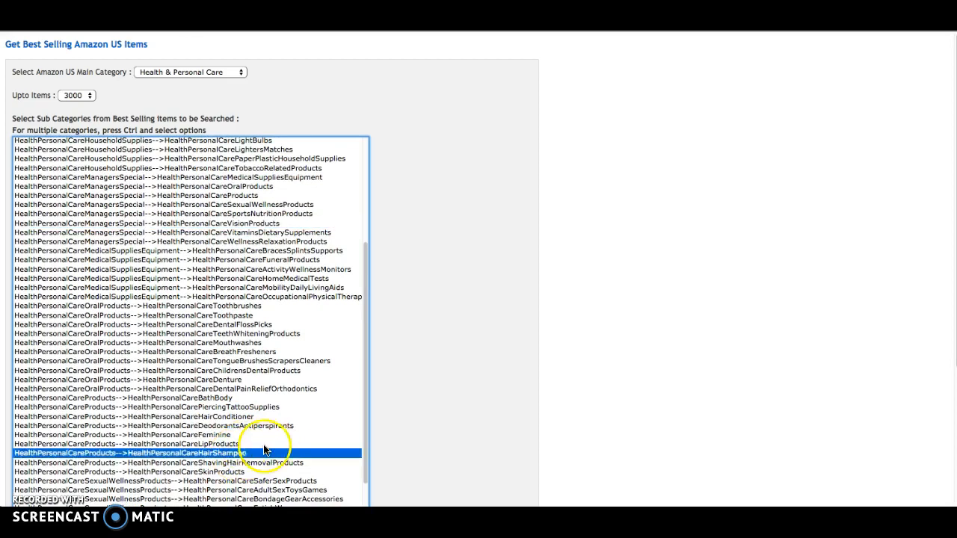
{"action": "scroll", "scroll_direction": "up", "scroll_amount": 3}
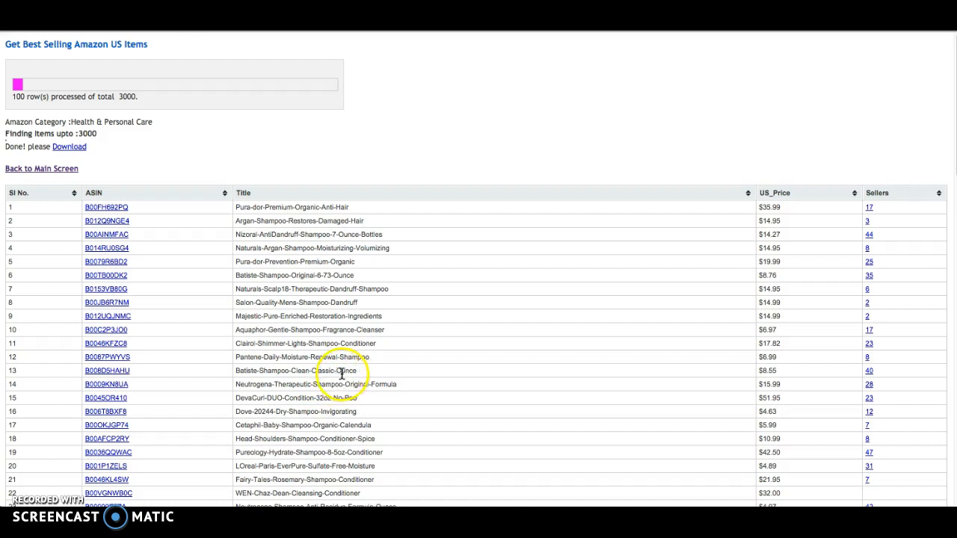
- Sort shampoo results by US_Price descending and open the Paul Mitchell shampoo-conditioner listing
{"action": "scroll", "scroll_direction": "down", "scroll_amount": 3}
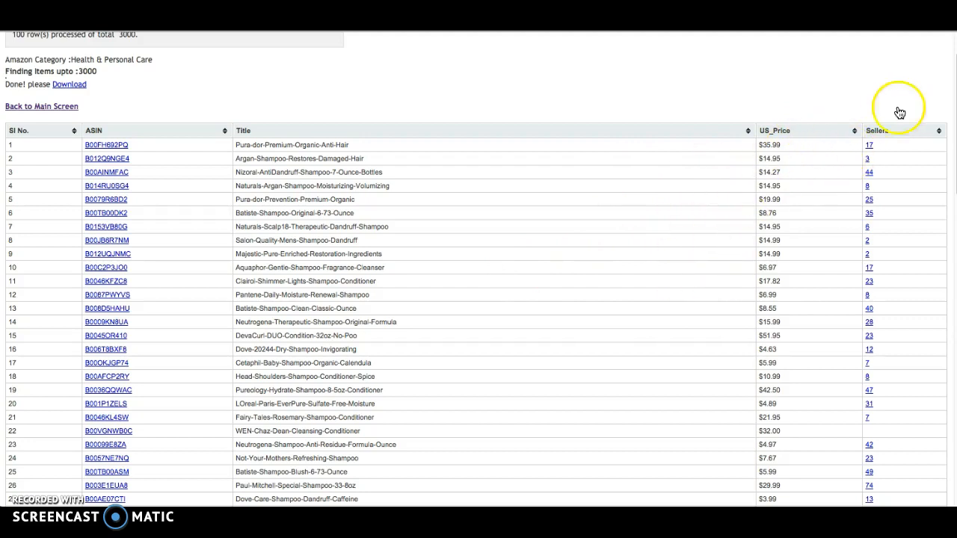
{"action": "left_click", "coordinate": [855, 130]}
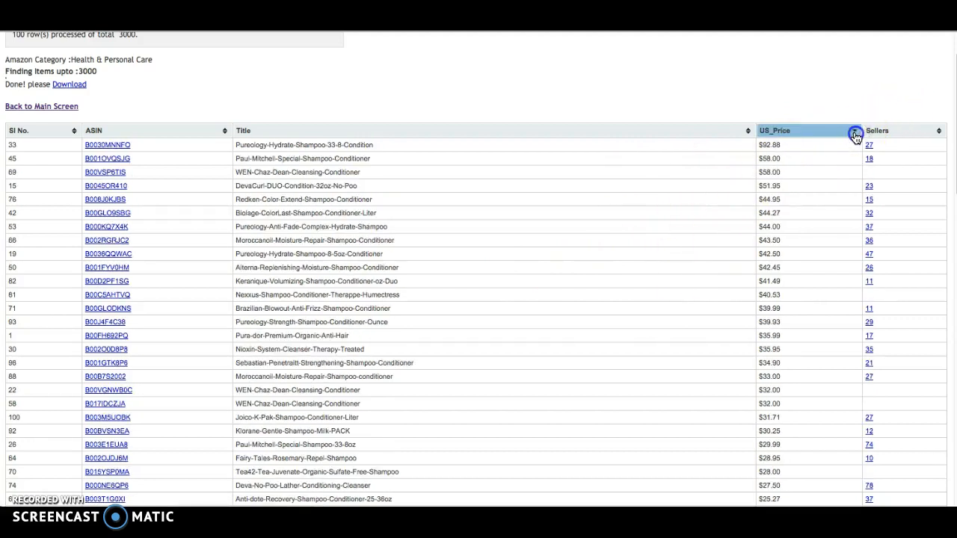
{"action": "mouse_move", "coordinate": [800, 310]}
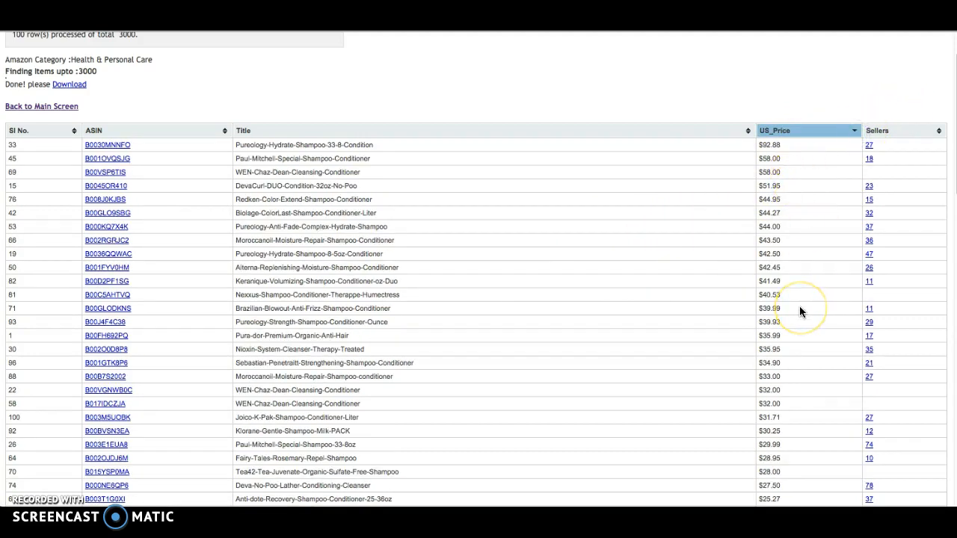
{"action": "mouse_move", "coordinate": [274, 197]}
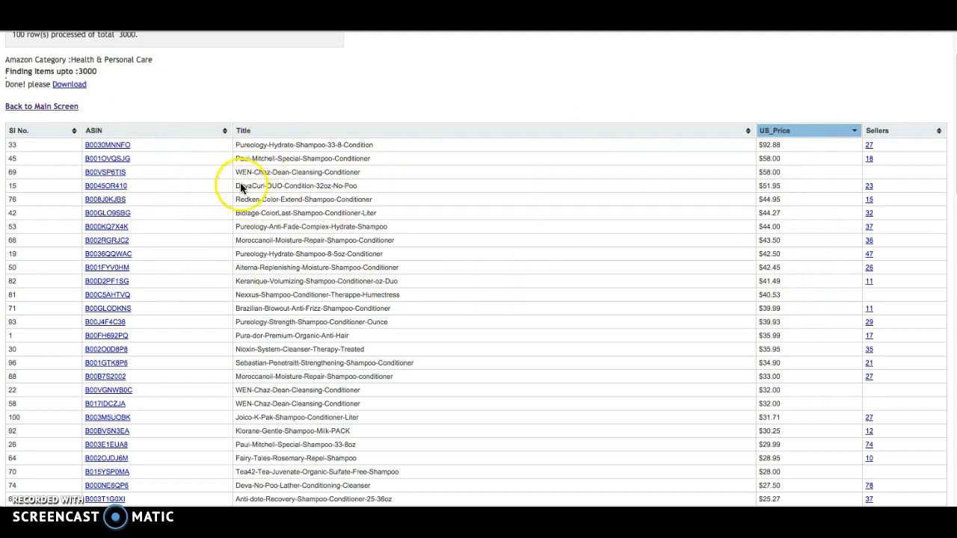
{"action": "mouse_move", "coordinate": [777, 158]}
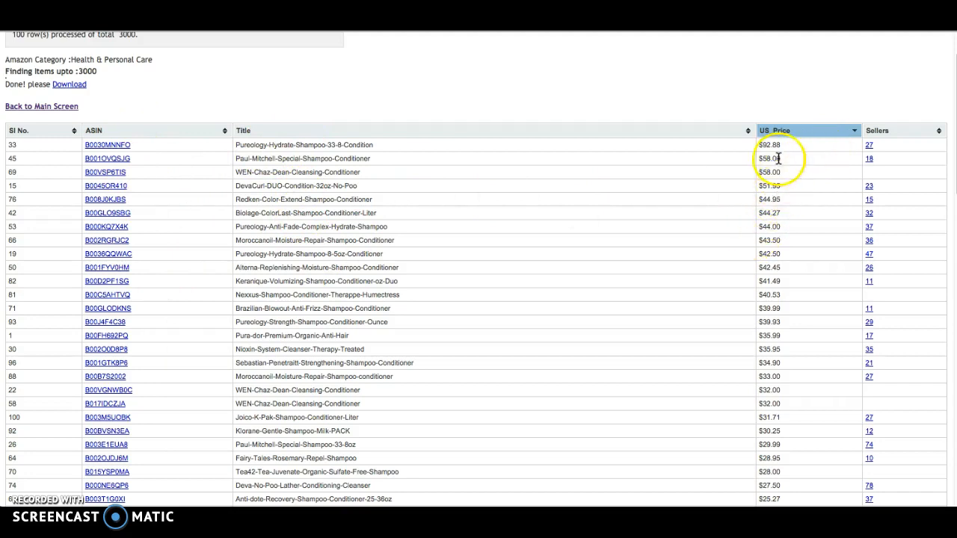
{"action": "mouse_move", "coordinate": [902, 253]}
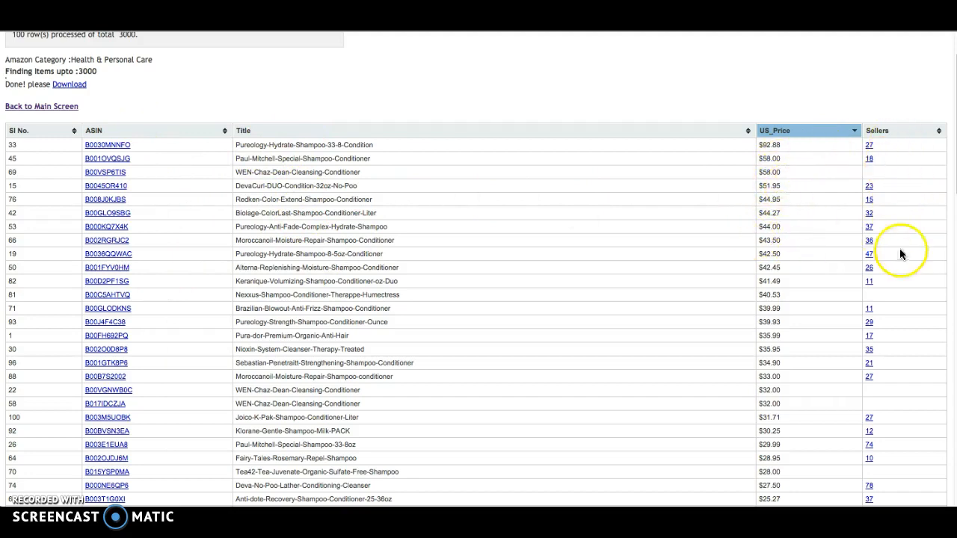
{"action": "mouse_move", "coordinate": [882, 255]}
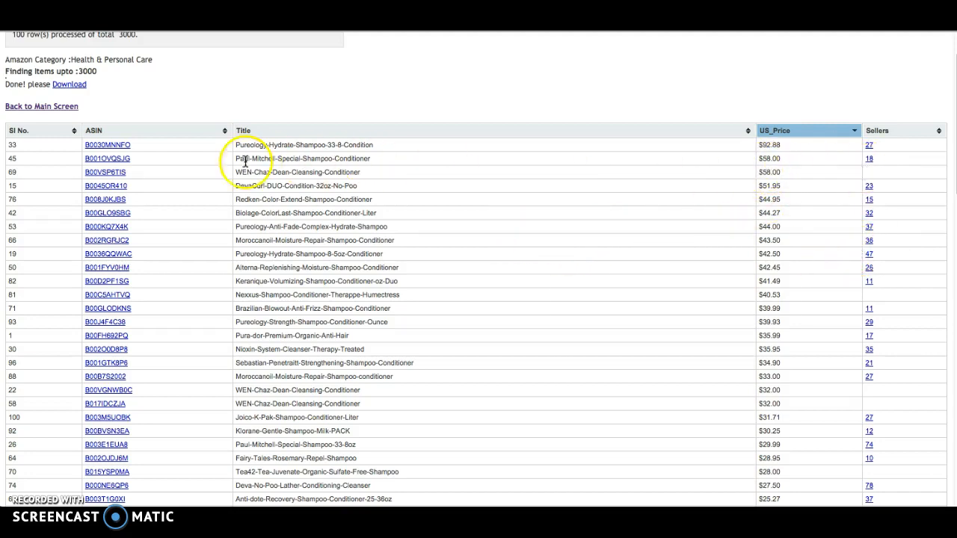
{"action": "left_click", "coordinate": [106, 158]}
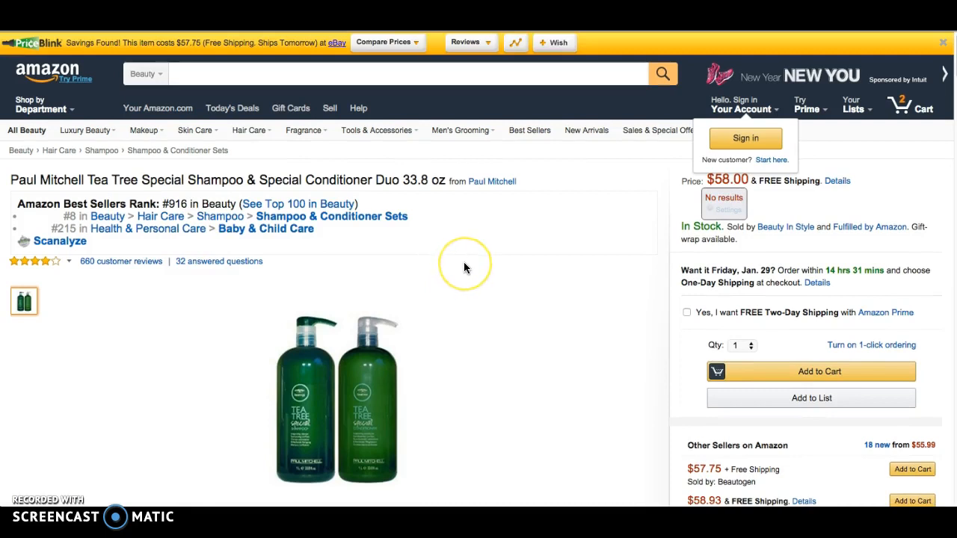
{"action": "mouse_move", "coordinate": [802, 80]}
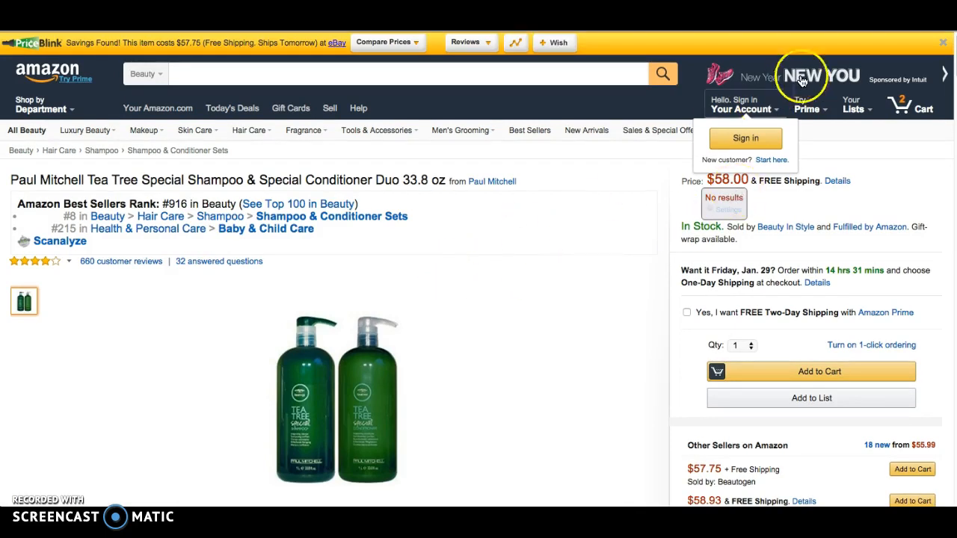
{"action": "mouse_move", "coordinate": [491, 371]}
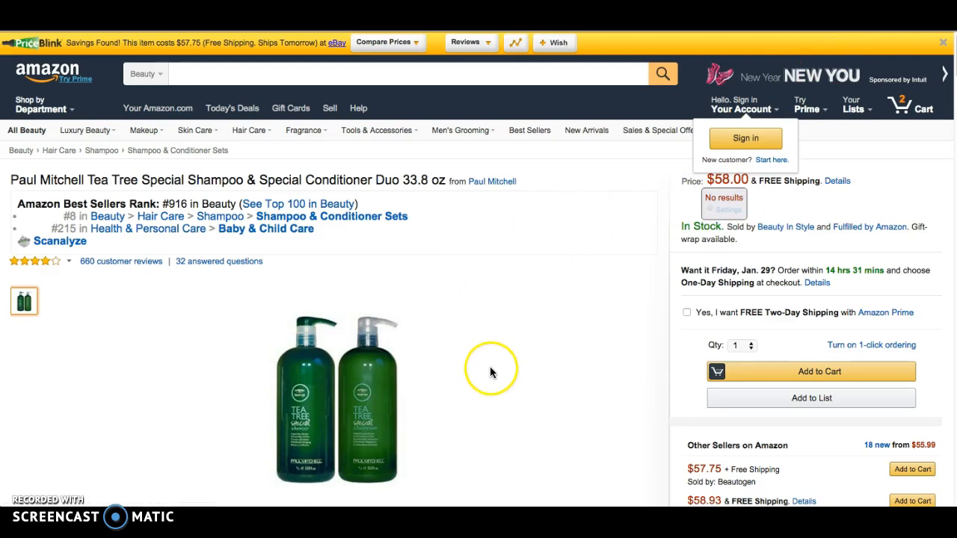
{"action": "mouse_move", "coordinate": [533, 299]}
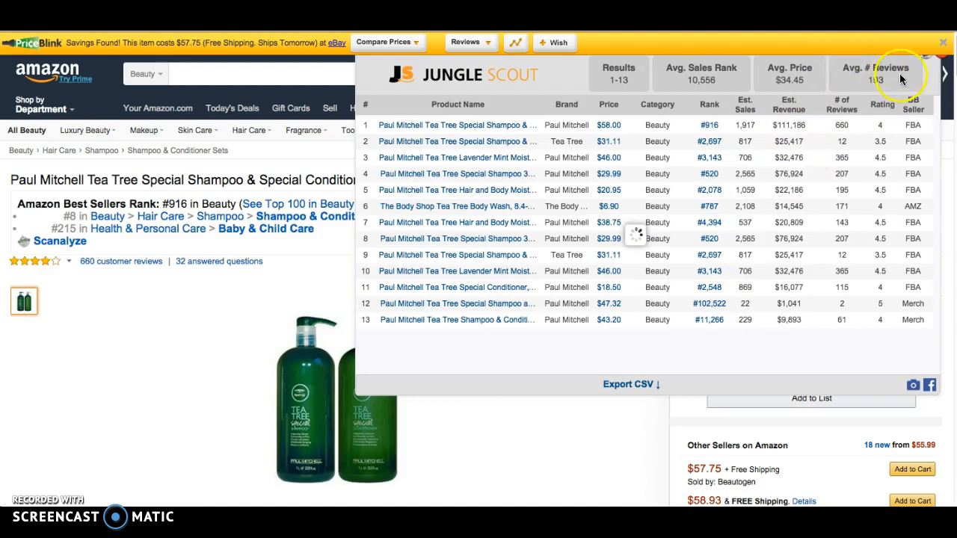
- Close Jungle Scout's estimates for the 13 related Paul Mitchell products
{"action": "left_click", "coordinate": [944, 42]}
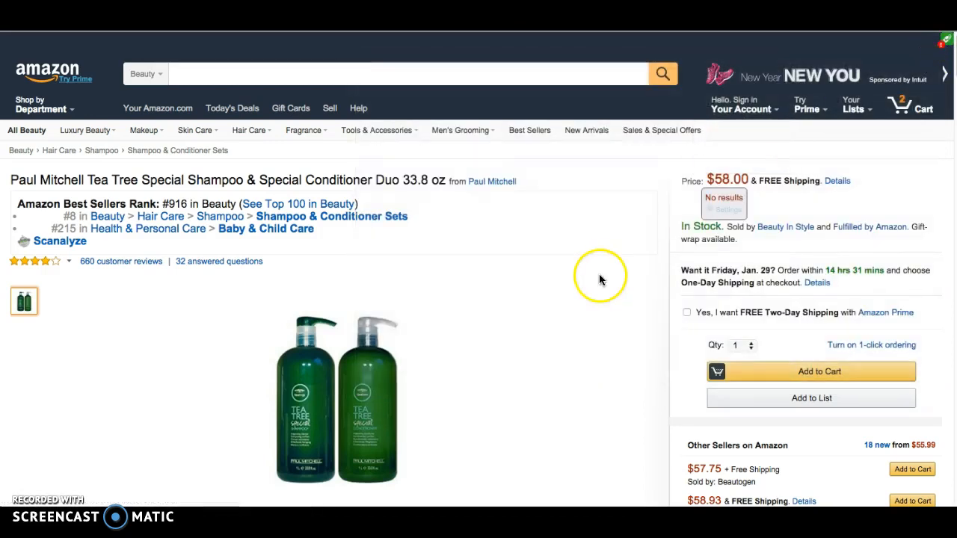
- Review the Paul Mitchell duo page, then return to the price-sorted results
{"action": "scroll", "scroll_direction": "down", "scroll_amount": 3}
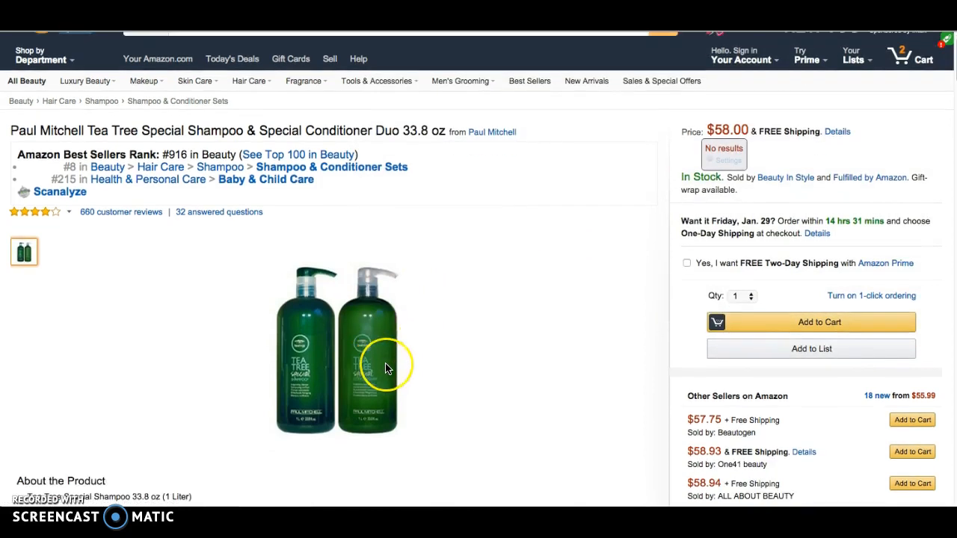
{"action": "mouse_move", "coordinate": [383, 365]}
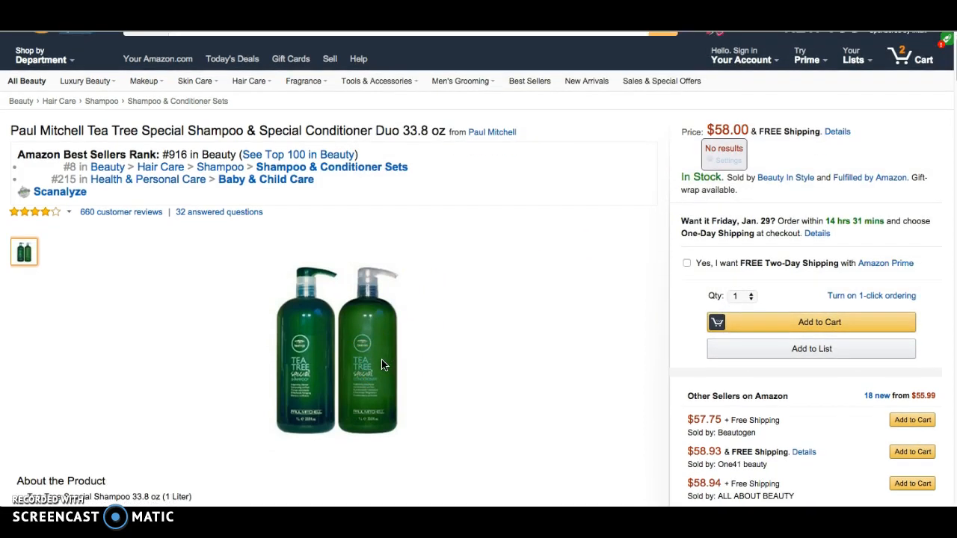
{"action": "mouse_move", "coordinate": [371, 381]}
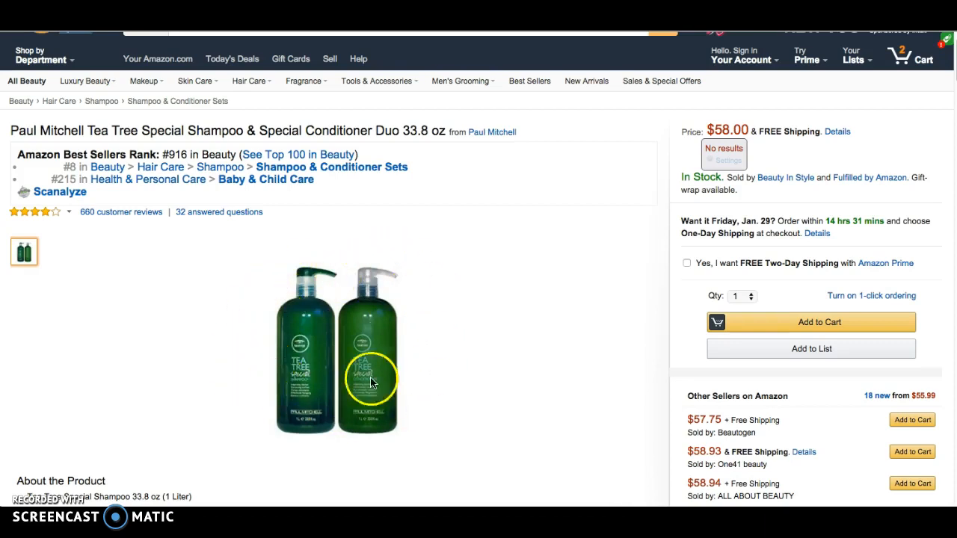
{"action": "mouse_move", "coordinate": [262, 298]}
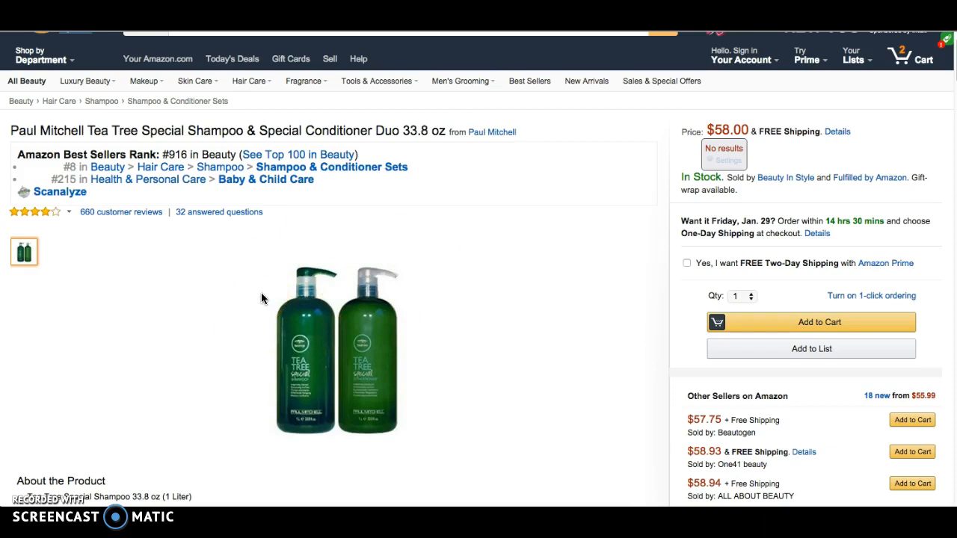
{"action": "mouse_move", "coordinate": [247, 311]}
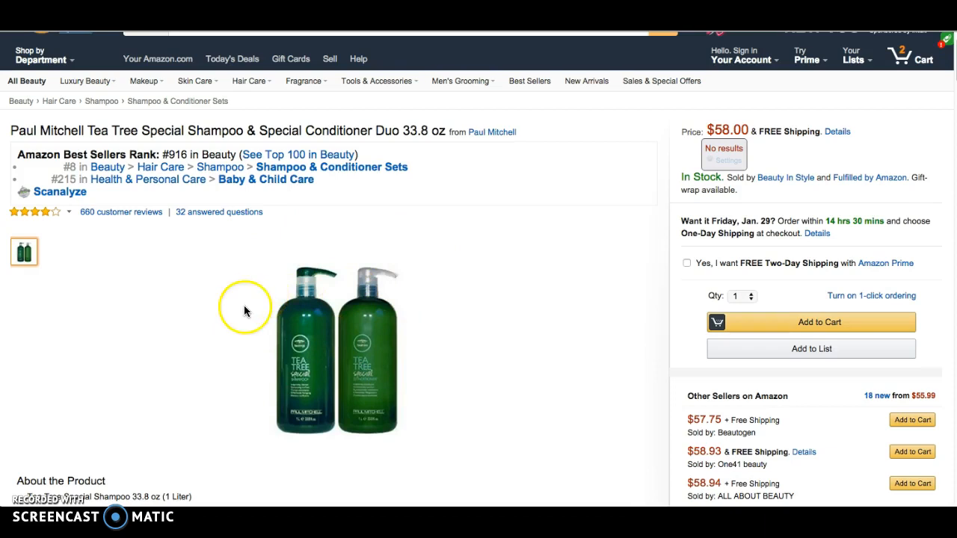
{"action": "mouse_move", "coordinate": [338, 341]}
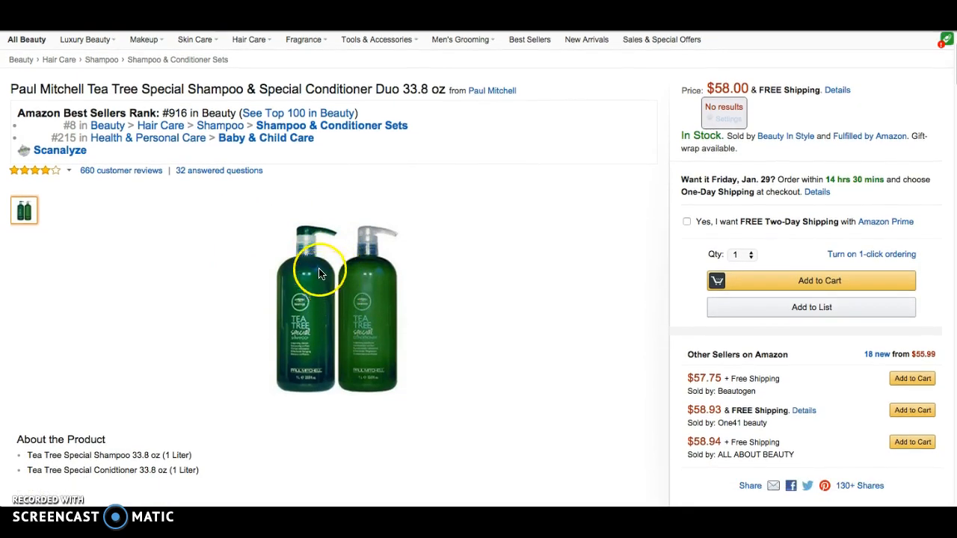
{"action": "left_click", "coordinate": [60, 151]}
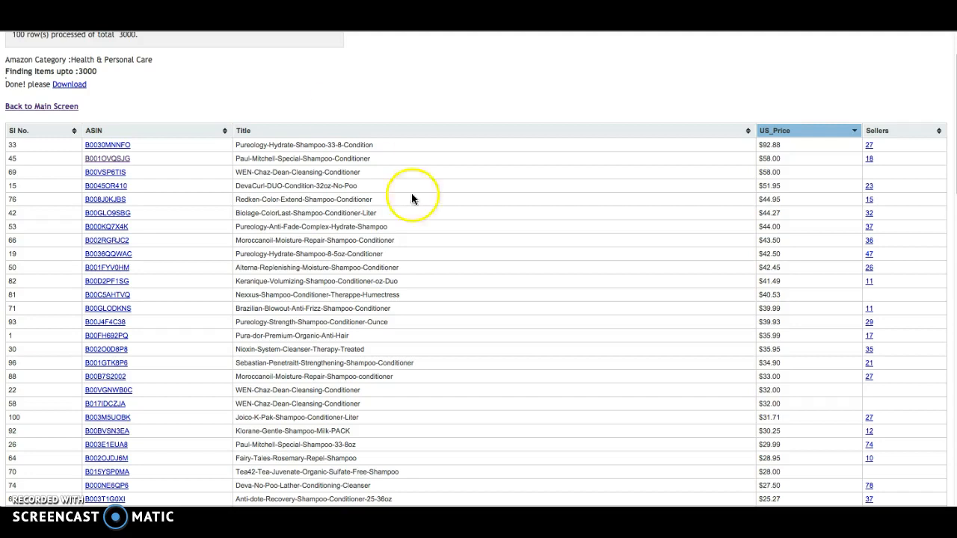
{"action": "mouse_move", "coordinate": [792, 199]}
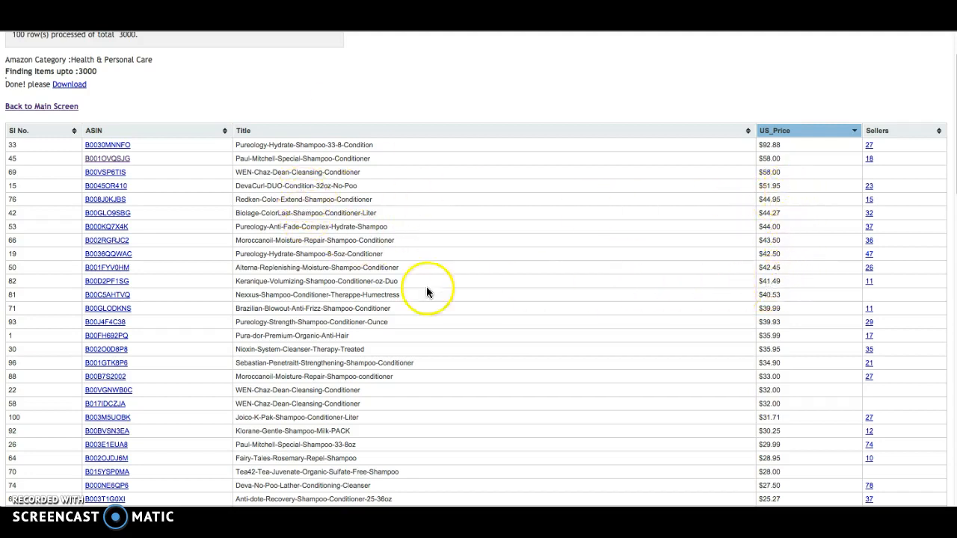
- Open the Keranique duo listing (ASIN B00D2PF1SG) and run Jungle Scout on it
{"action": "left_click", "coordinate": [41, 106]}
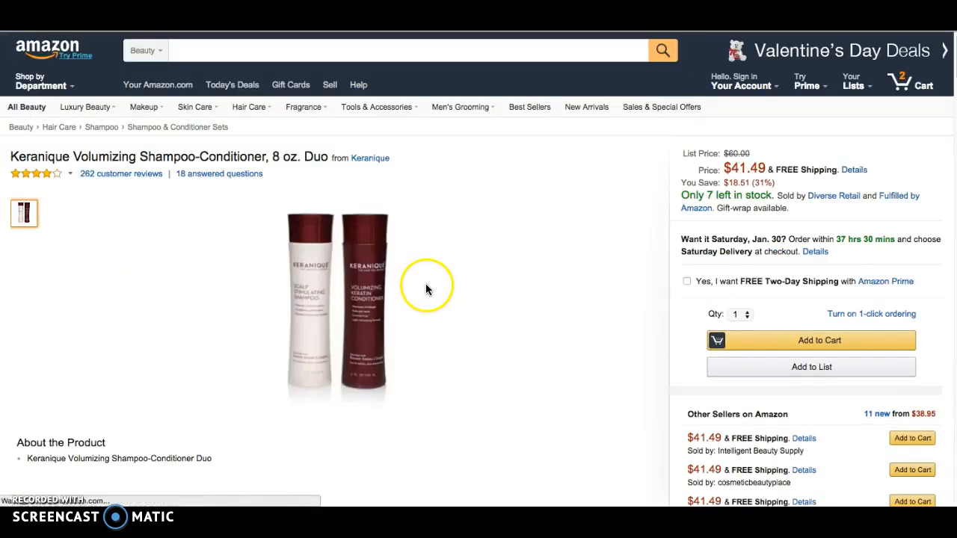
{"action": "left_click", "coordinate": [740, 82]}
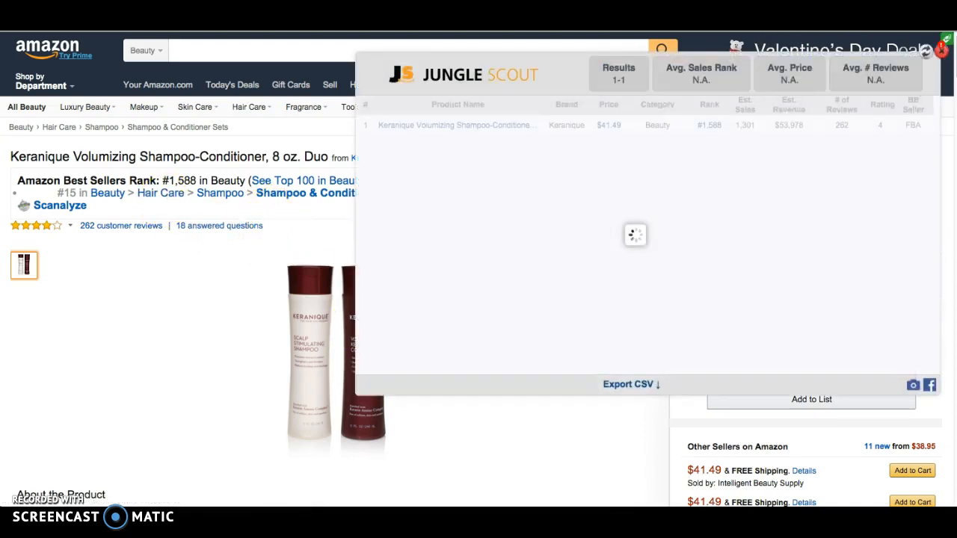
{"action": "mouse_move", "coordinate": [941, 53]}
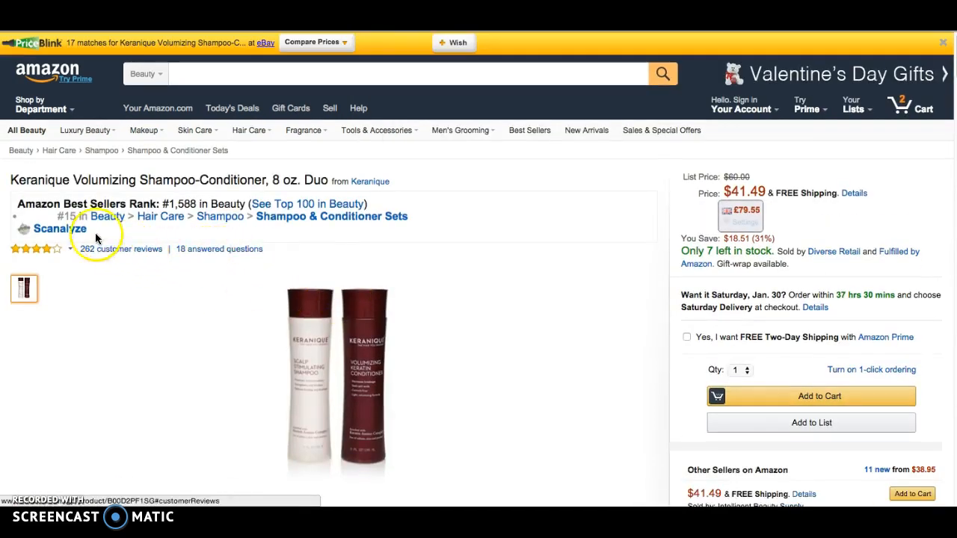
{"action": "mouse_move", "coordinate": [338, 230]}
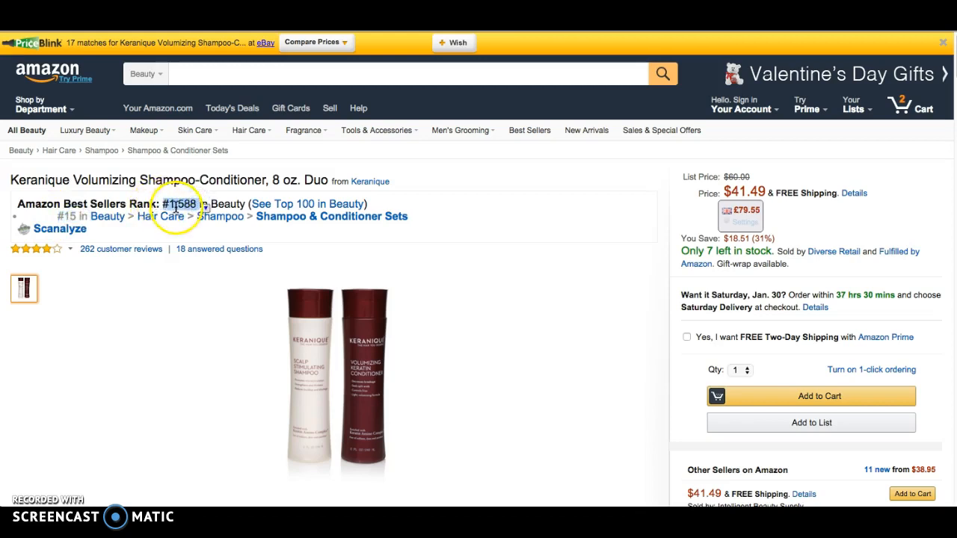
{"action": "mouse_move", "coordinate": [198, 204]}
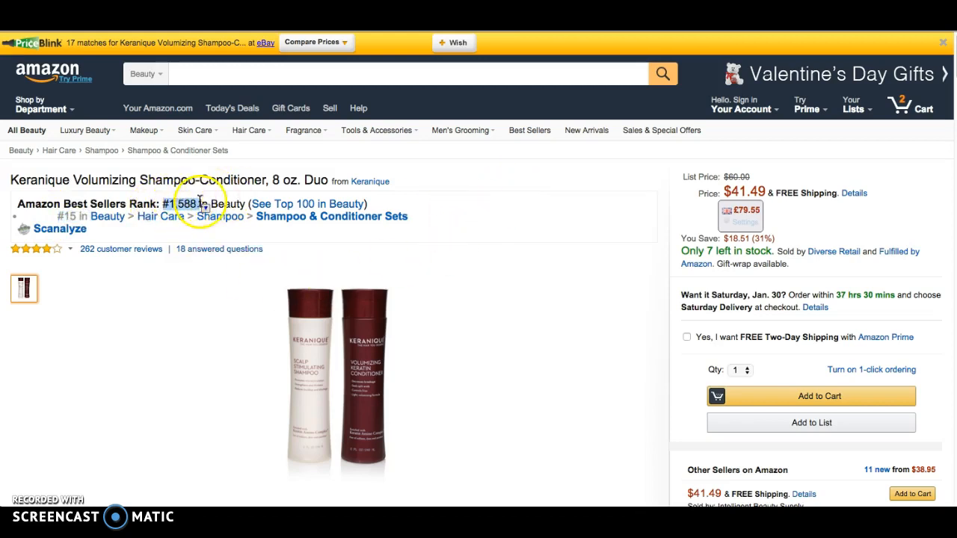
- Scroll down to the Keranique duo's Best Sellers Rank, #1,588 in Beauty
{"action": "scroll", "scroll_direction": "down", "scroll_amount": 3}
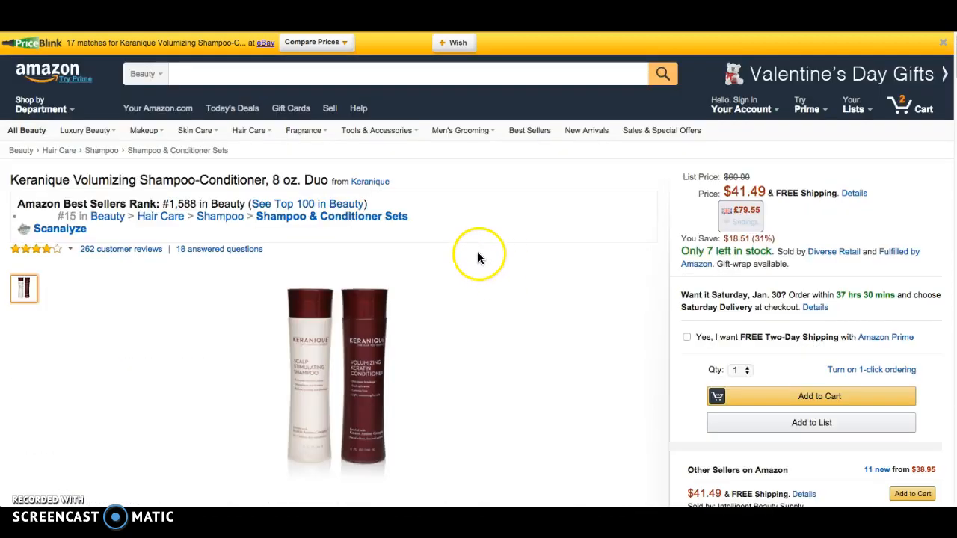
{"action": "mouse_move", "coordinate": [479, 254]}
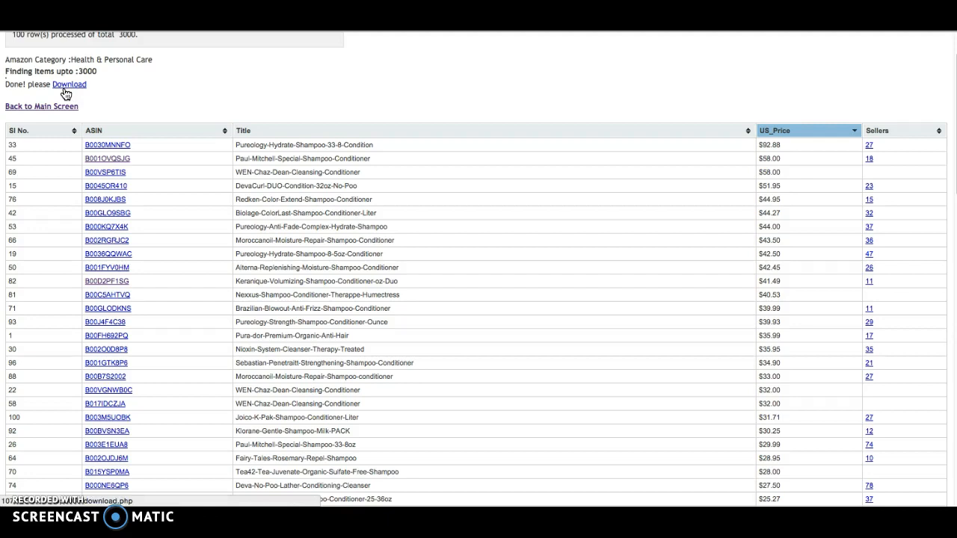
{"action": "mouse_move", "coordinate": [324, 261]}
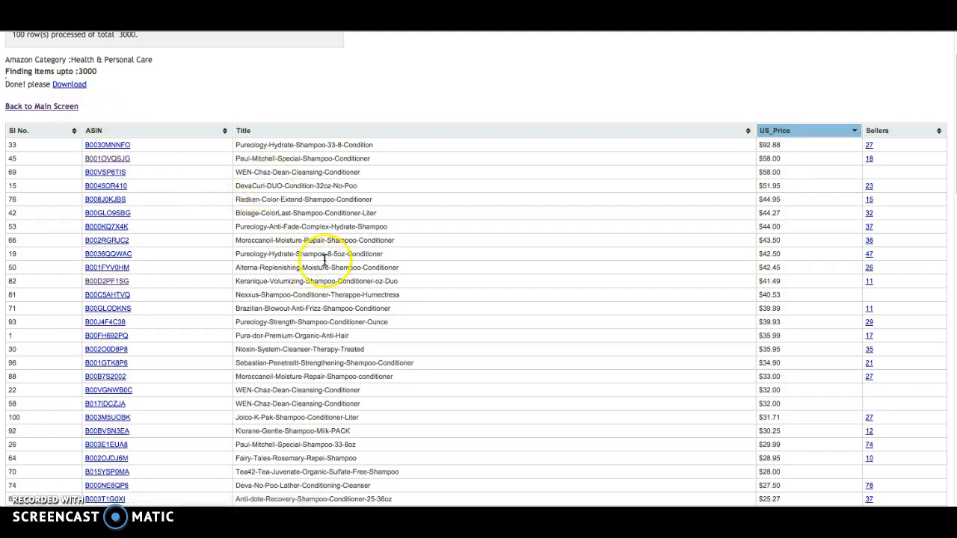
{"action": "mouse_move", "coordinate": [296, 281]}
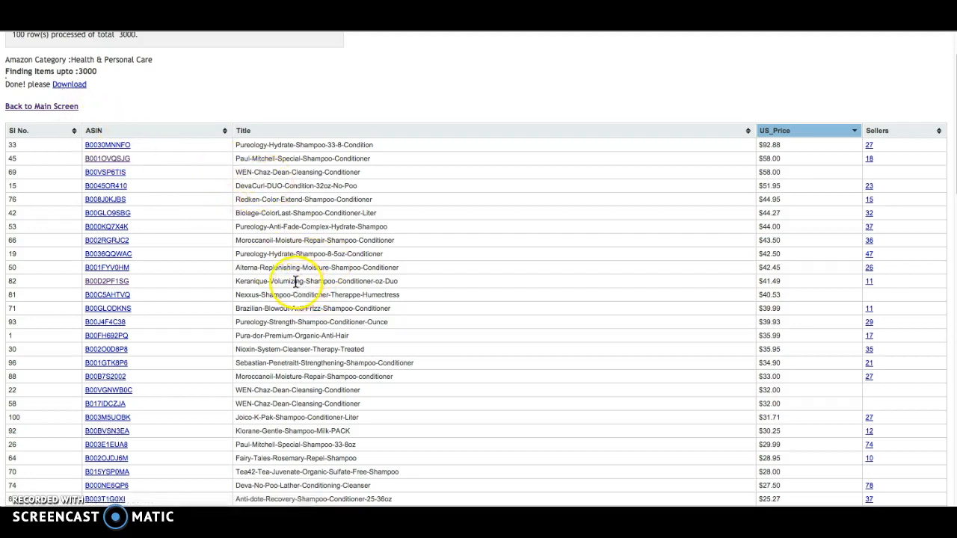
{"action": "mouse_move", "coordinate": [289, 227]}
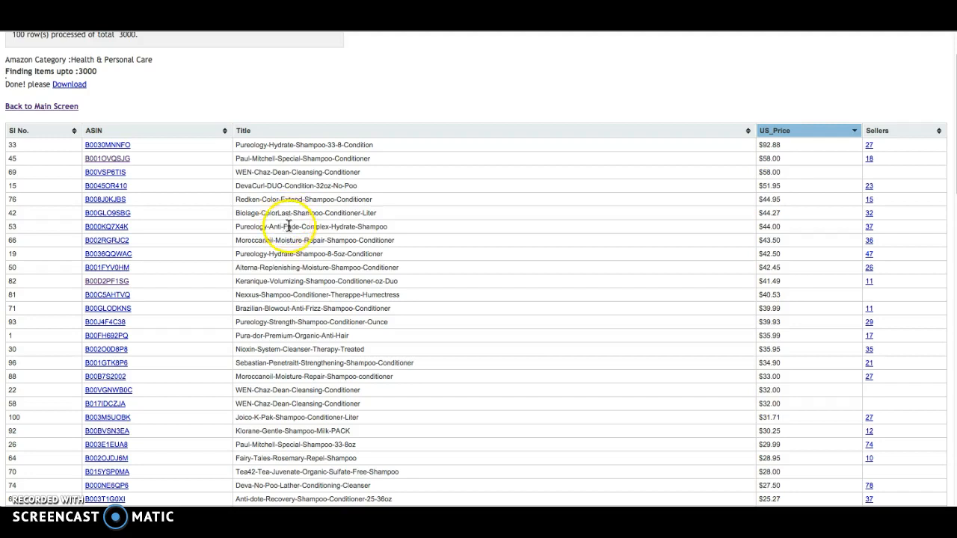
{"action": "mouse_move", "coordinate": [415, 292]}
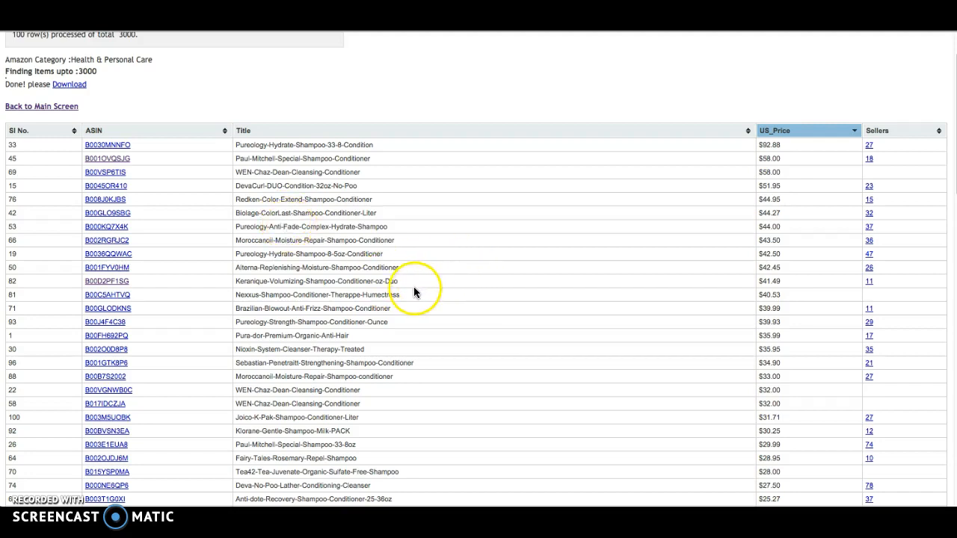
{"action": "mouse_move", "coordinate": [418, 297]}
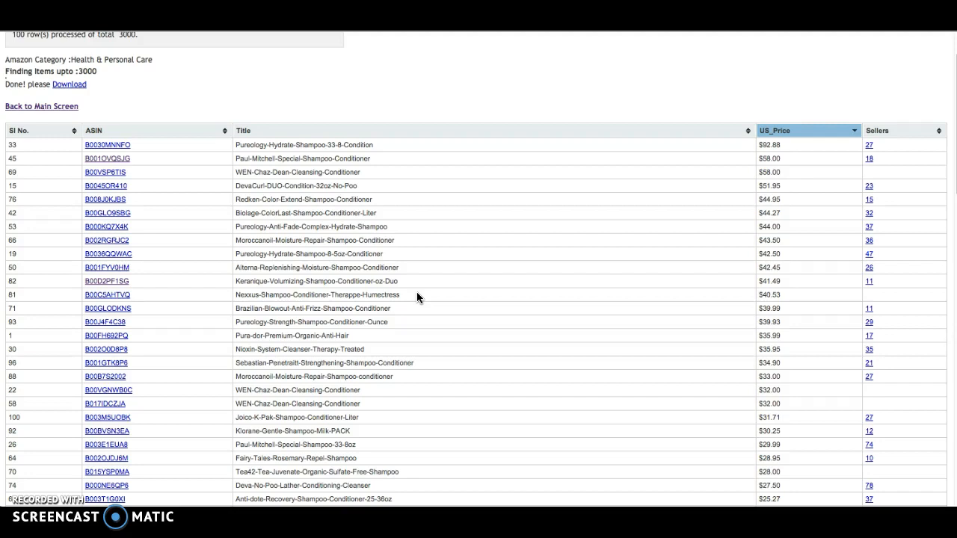
{"action": "mouse_move", "coordinate": [176, 315]}
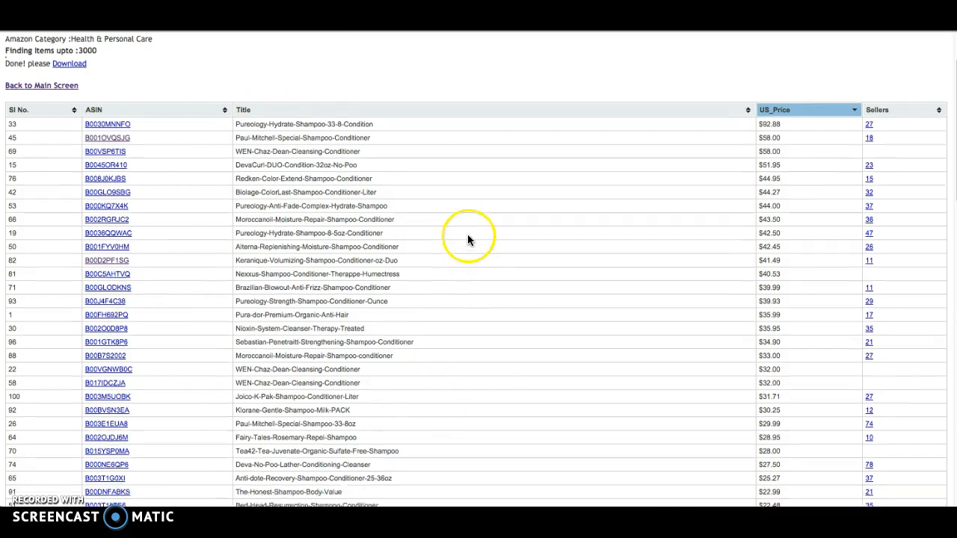
{"action": "scroll", "scroll_direction": "down", "scroll_amount": 3}
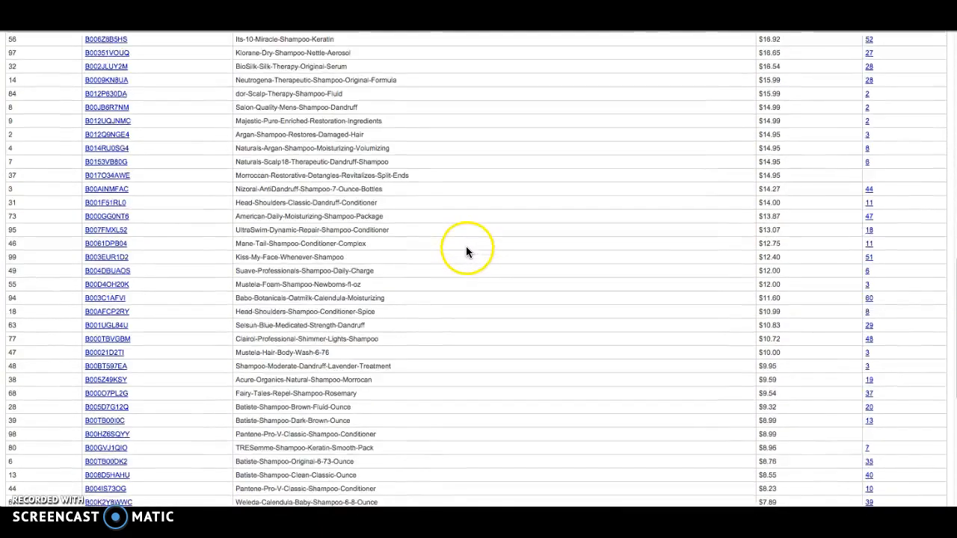
{"action": "scroll", "scroll_direction": "down", "scroll_amount": 3}
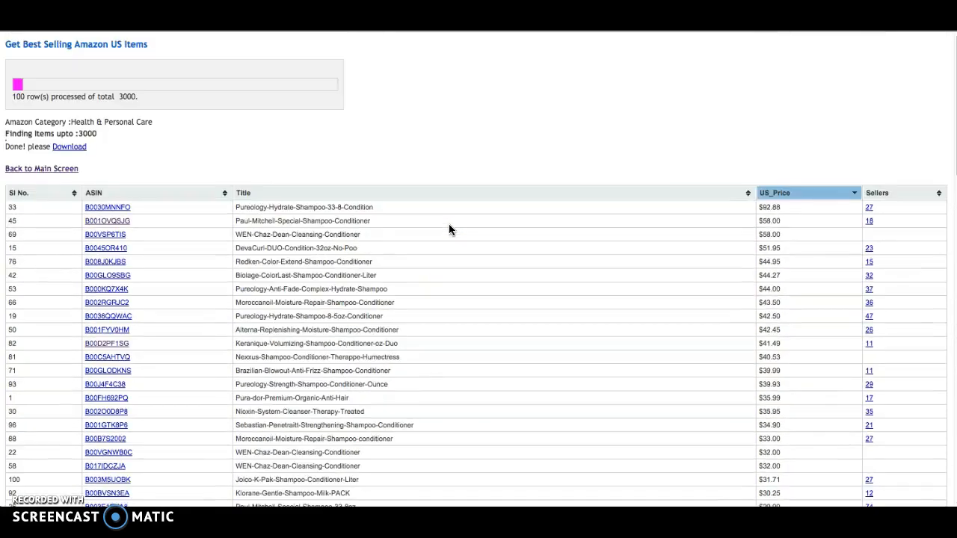
{"action": "mouse_move", "coordinate": [404, 207]}
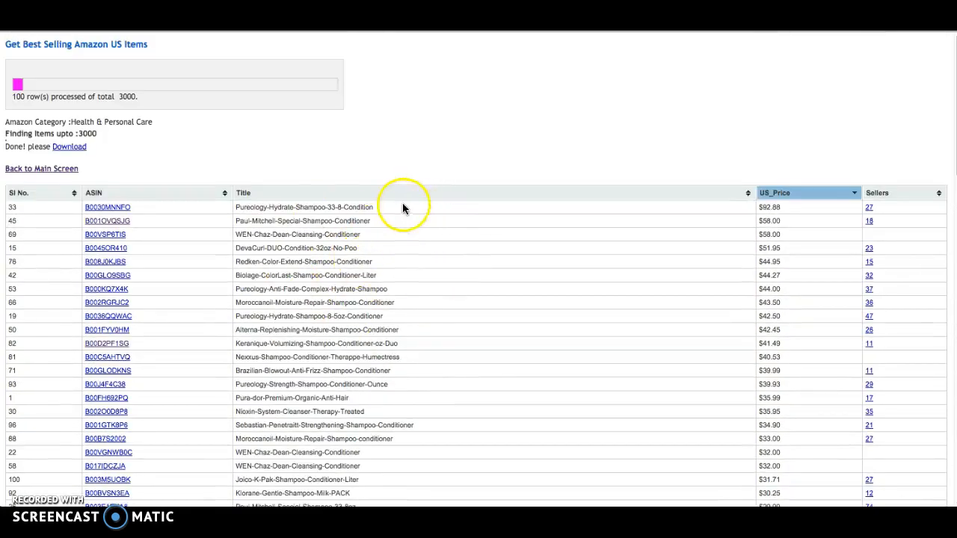
{"action": "mouse_move", "coordinate": [348, 262]}
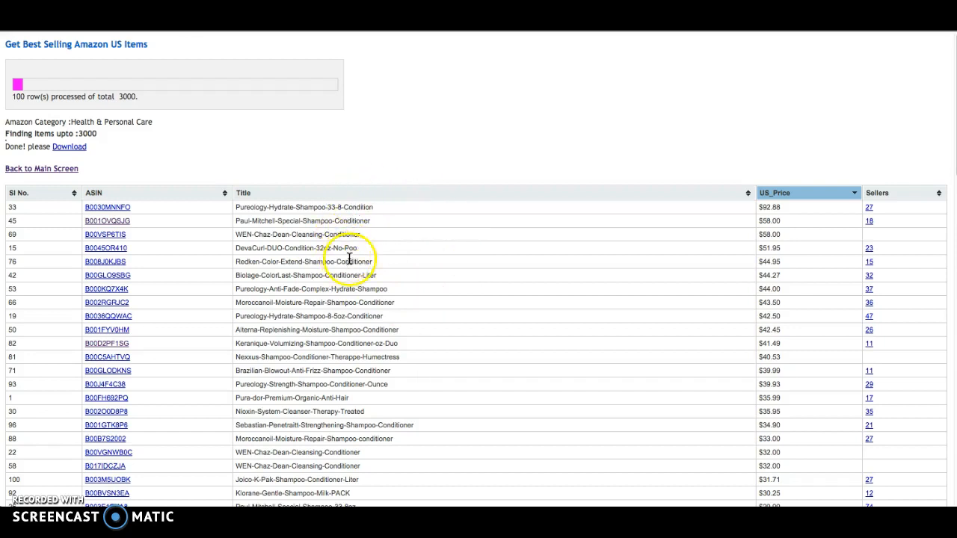
{"action": "mouse_move", "coordinate": [277, 275]}
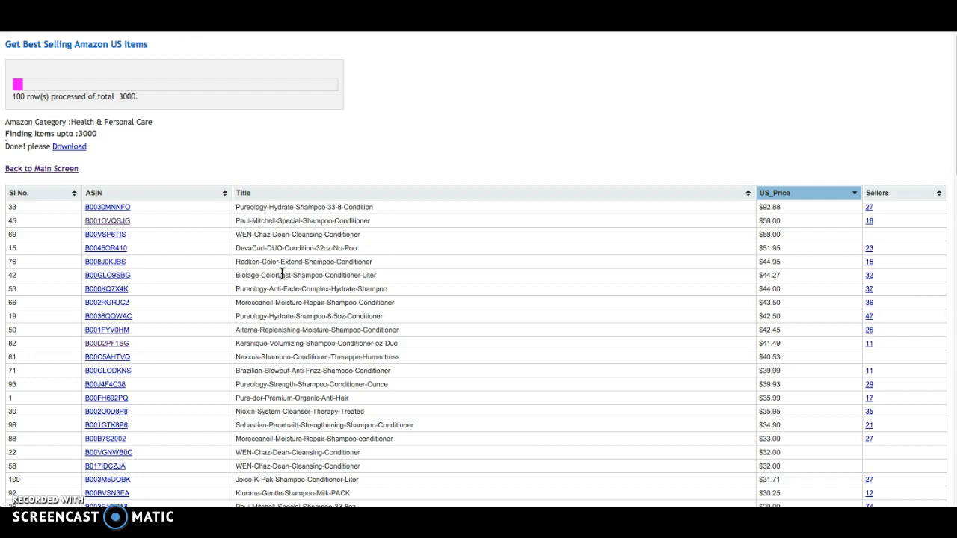
{"action": "scroll", "scroll_direction": "down", "scroll_amount": 3}
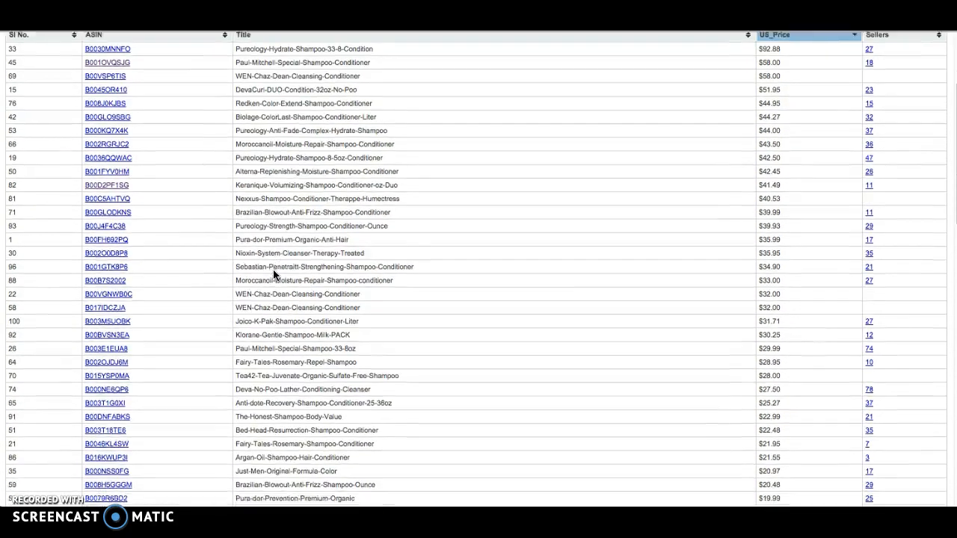
{"action": "scroll", "scroll_direction": "up", "scroll_amount": 3}
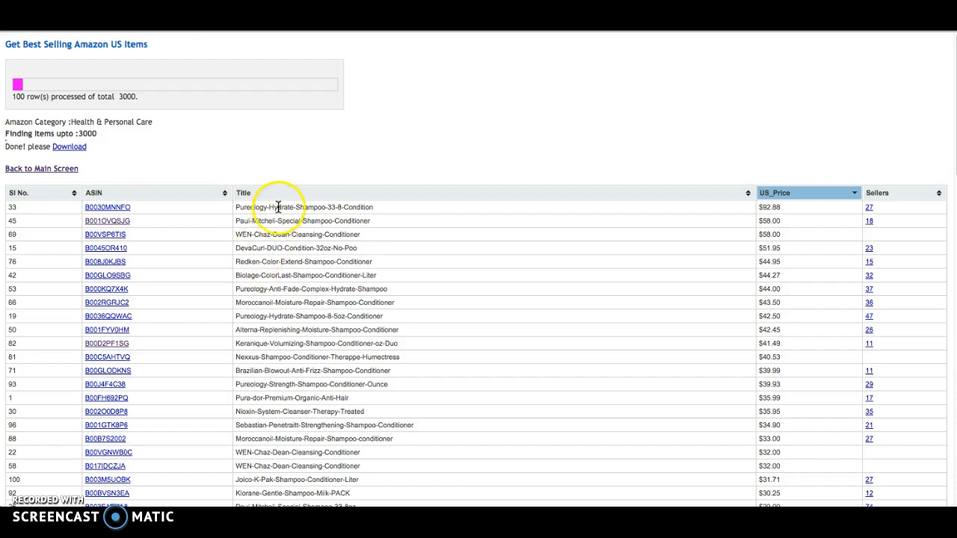
{"action": "mouse_move", "coordinate": [303, 316]}
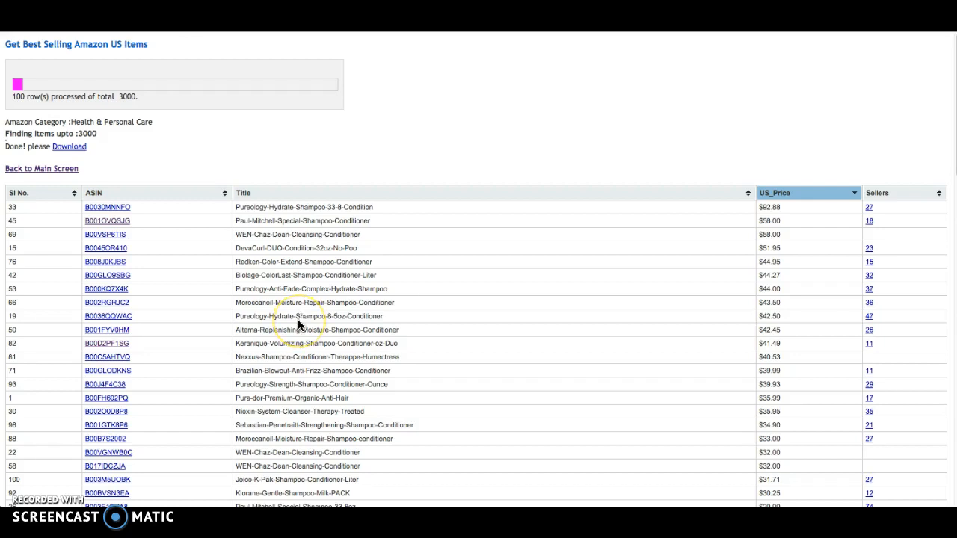
{"action": "scroll", "scroll_direction": "down", "scroll_amount": 3}
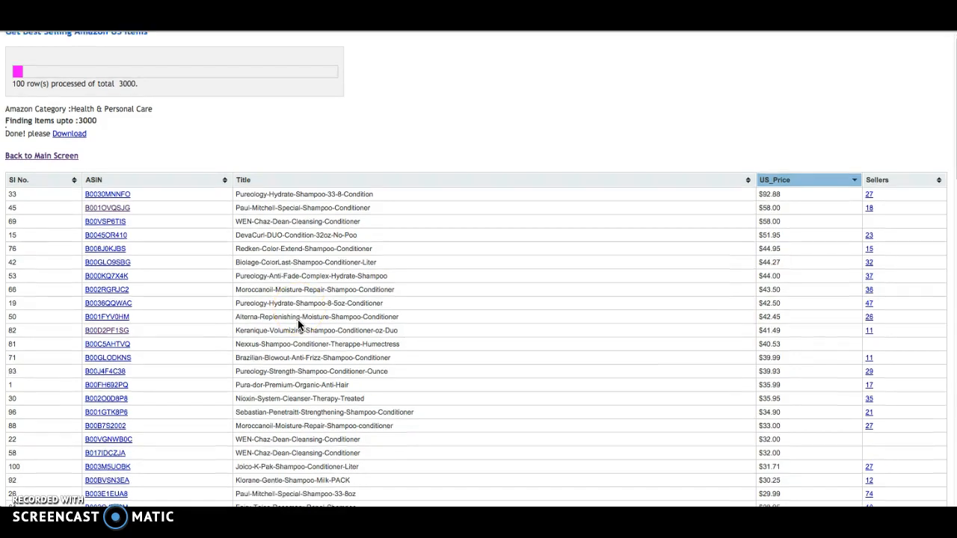